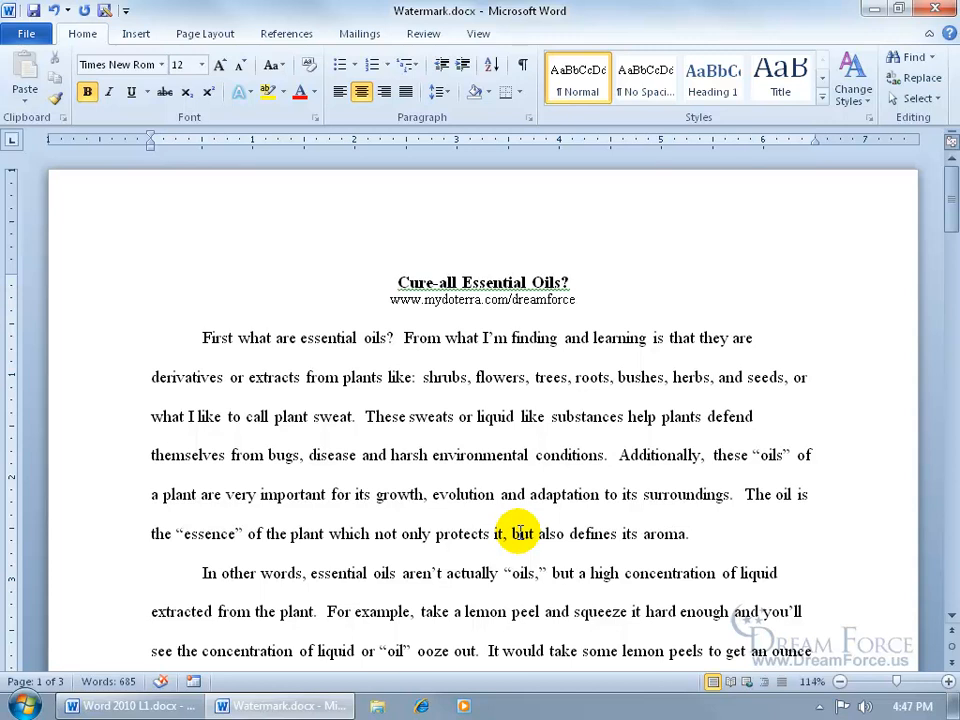
pyautogui.moveTo(450, 556)
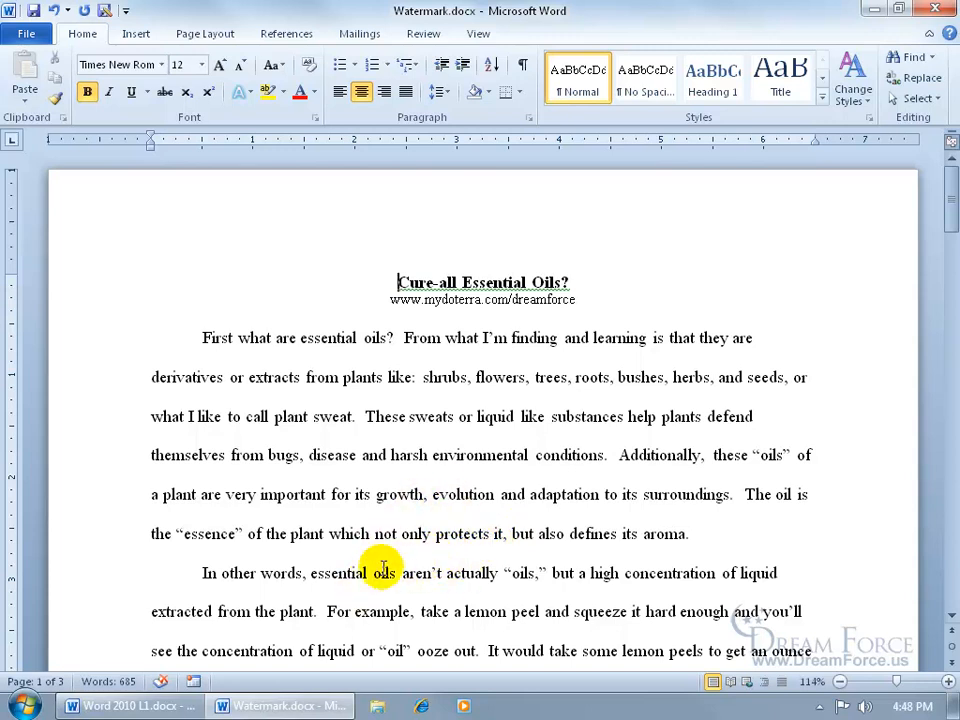
pyautogui.moveTo(432, 564)
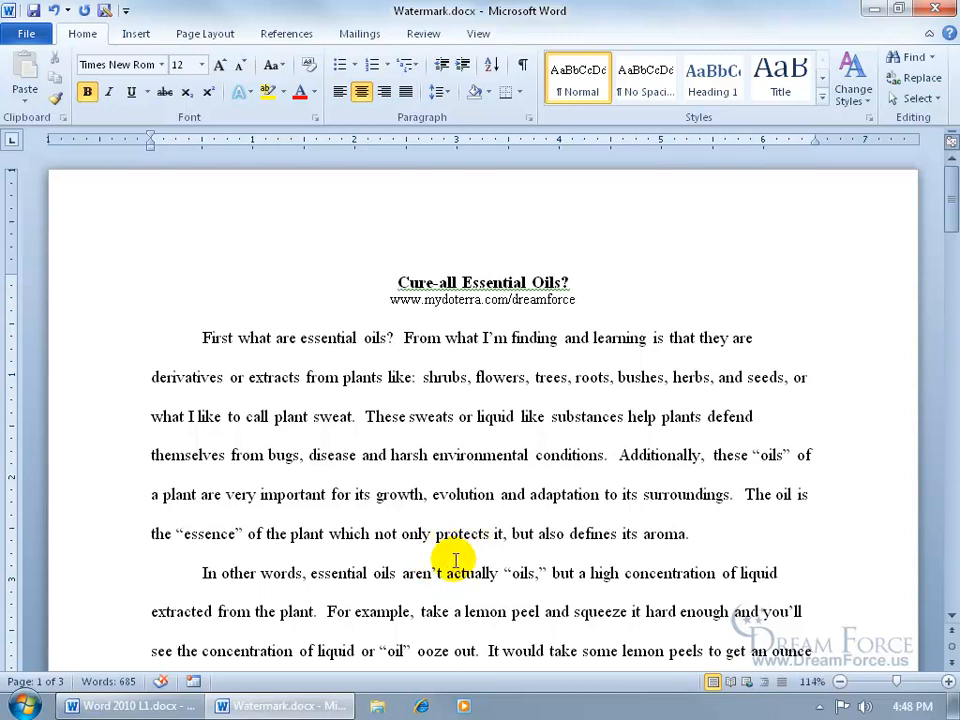
# - Preview Lemon_15ml.png from the Exercises folder in Photo Viewer, then return to Word
pyautogui.click(398, 282)
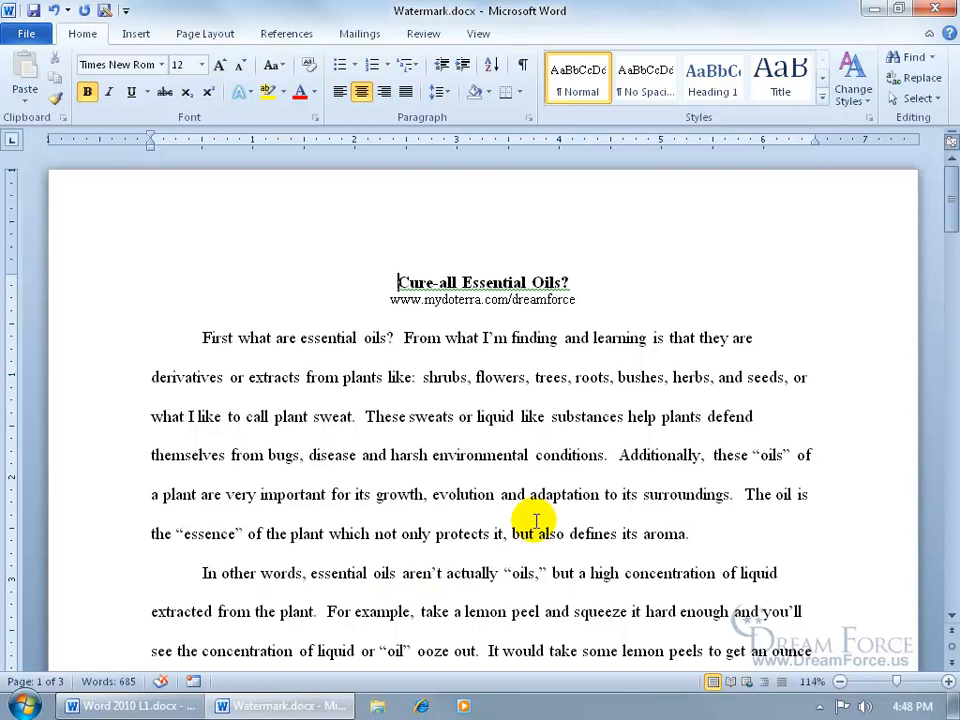
pyautogui.moveTo(472, 578)
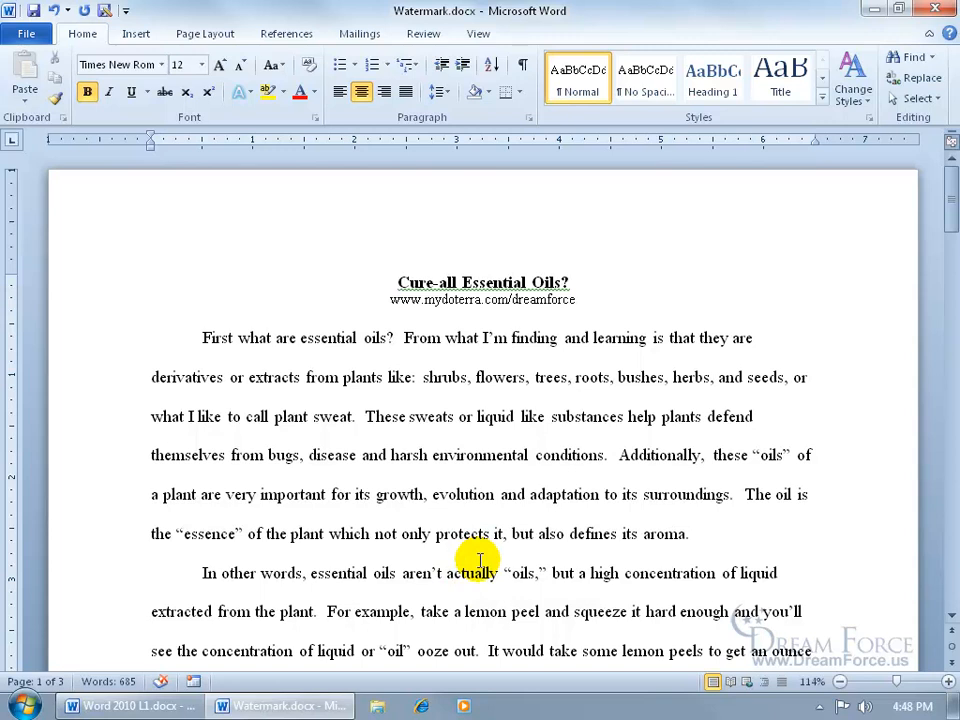
pyautogui.moveTo(609, 277)
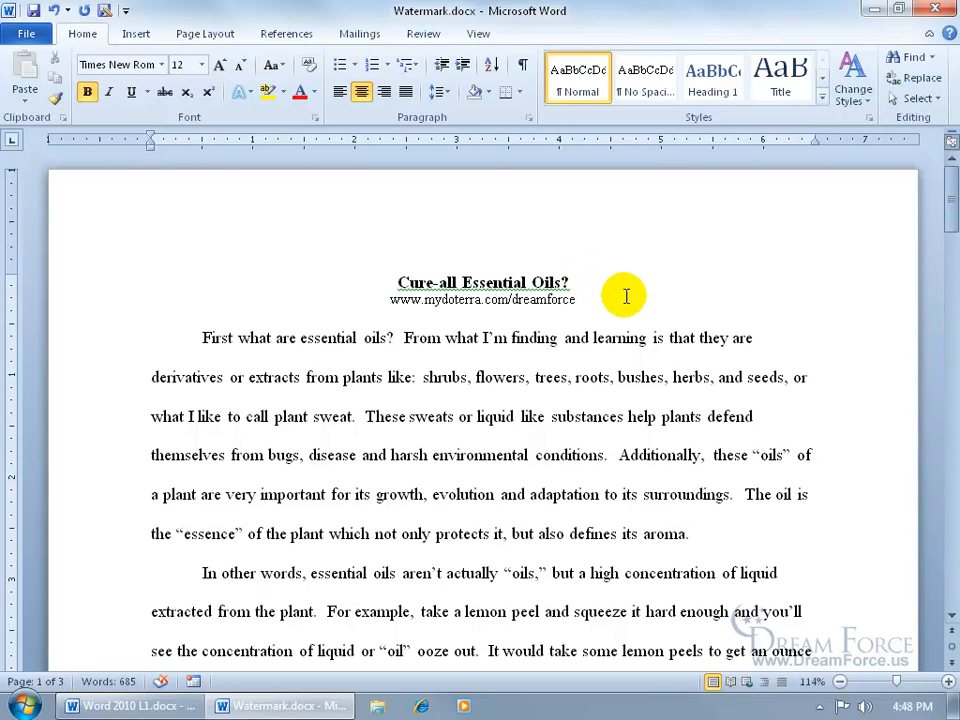
pyautogui.click(398, 282)
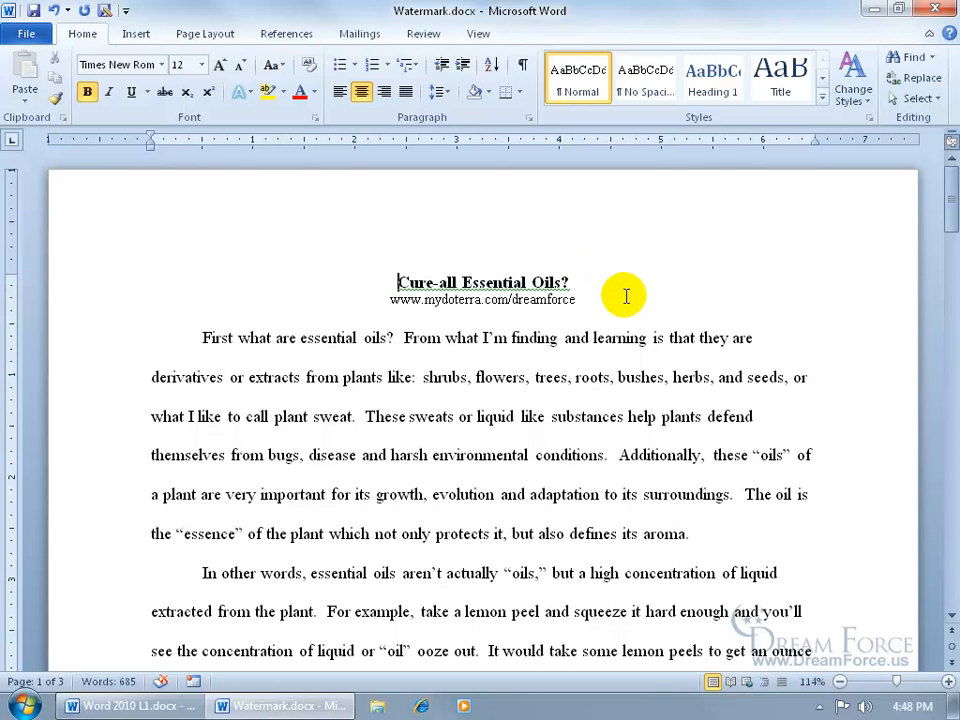
pyautogui.moveTo(588, 337)
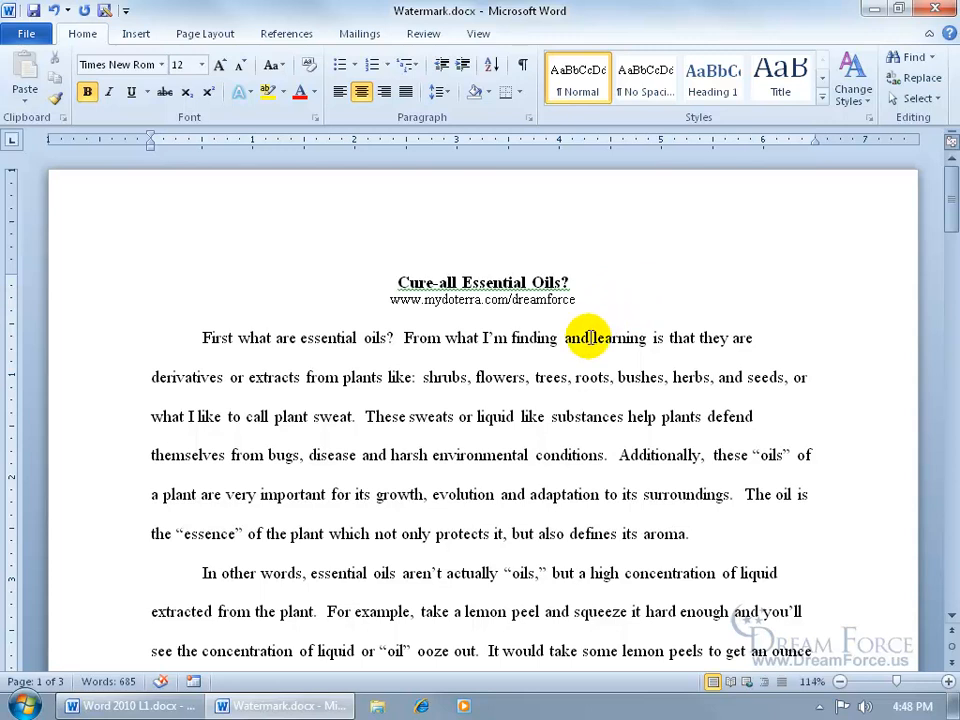
pyautogui.moveTo(482, 345)
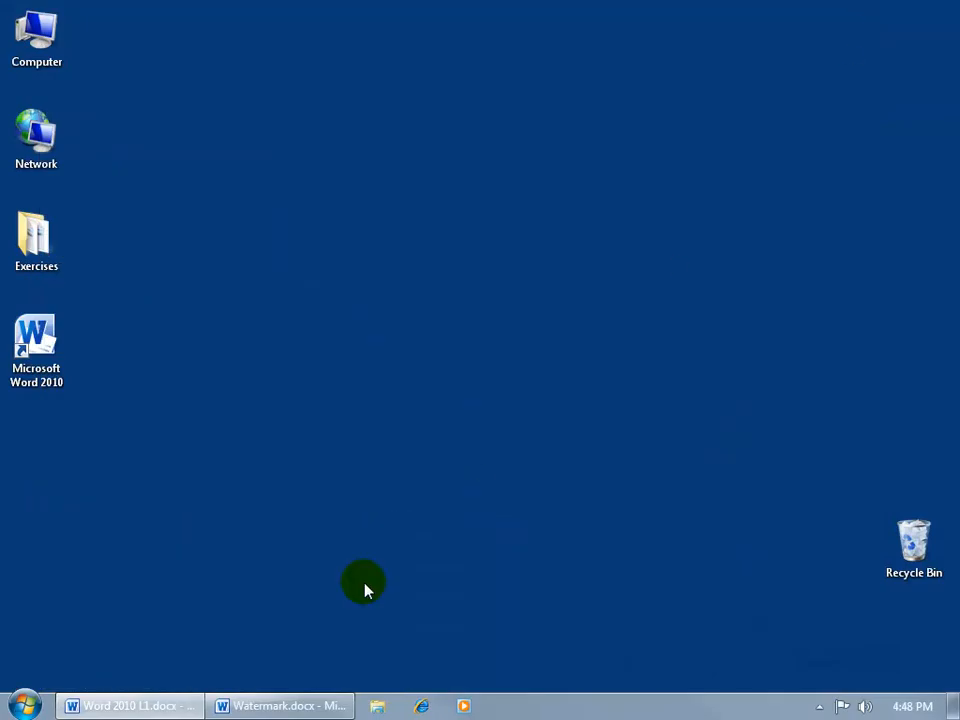
pyautogui.doubleClick(36, 240)
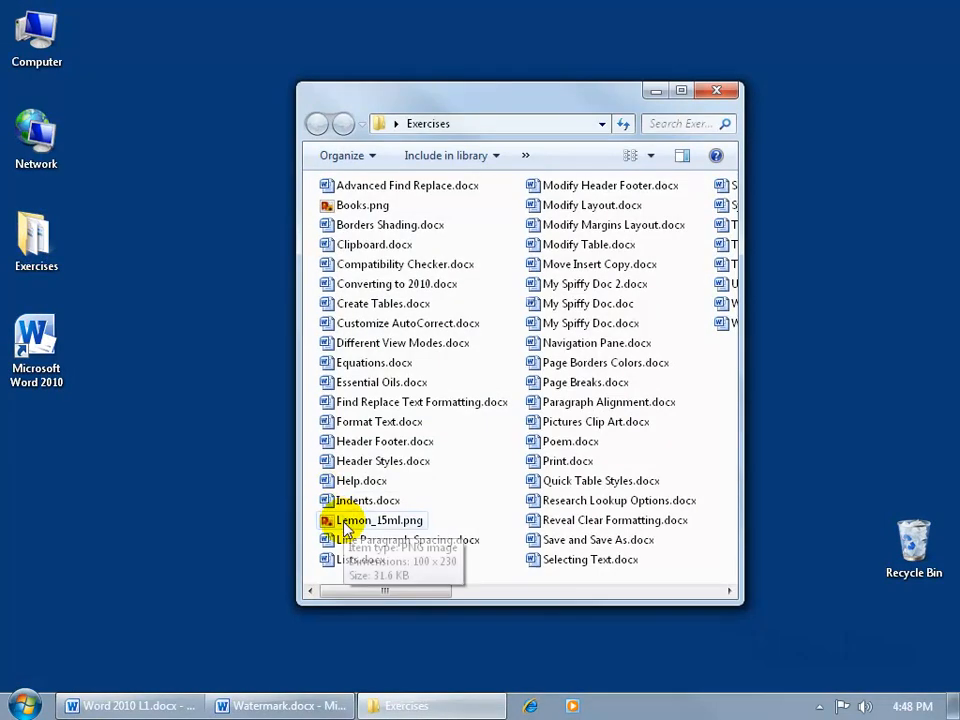
pyautogui.click(379, 520)
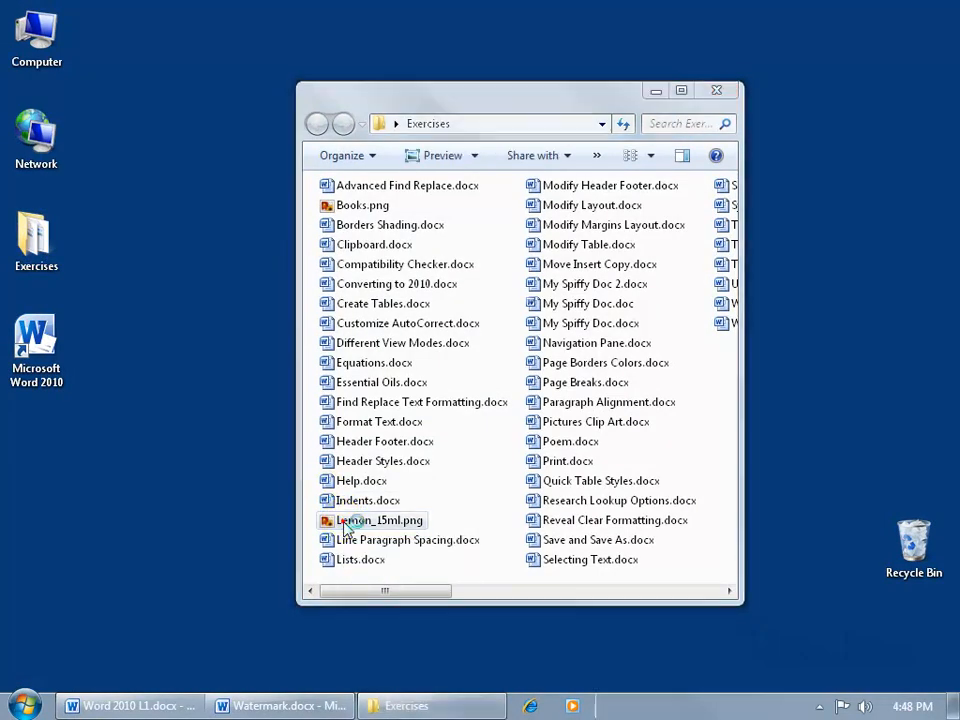
pyautogui.doubleClick(378, 520)
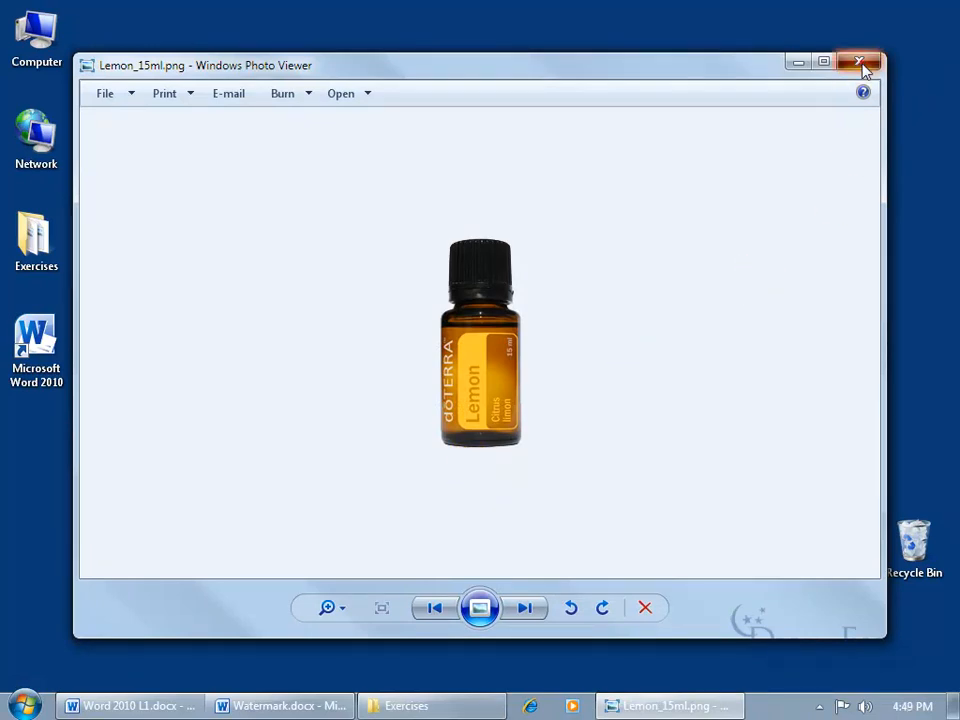
pyautogui.click(858, 64)
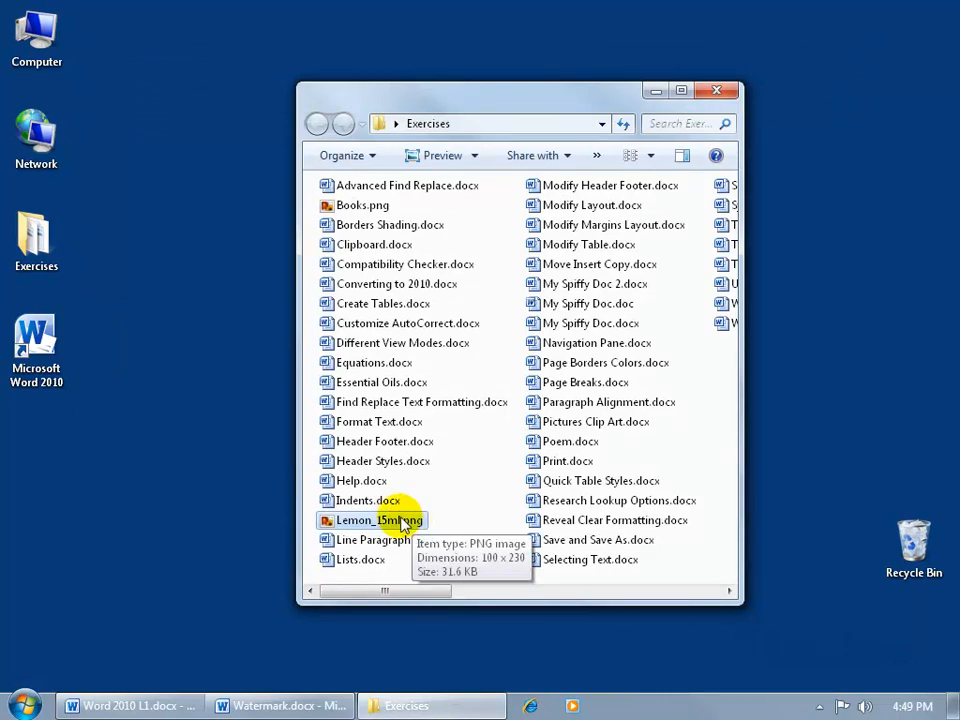
pyautogui.click(280, 705)
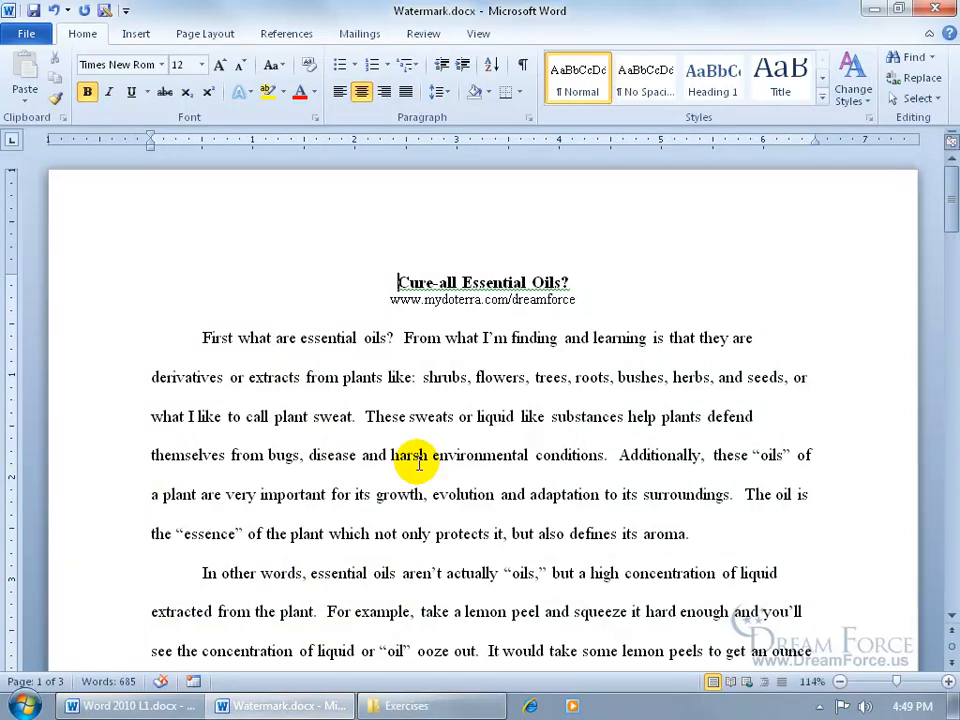
# - Apply the CONFIDENTIAL 1 watermark from Page Layout and scroll through the pages
pyautogui.click(204, 33)
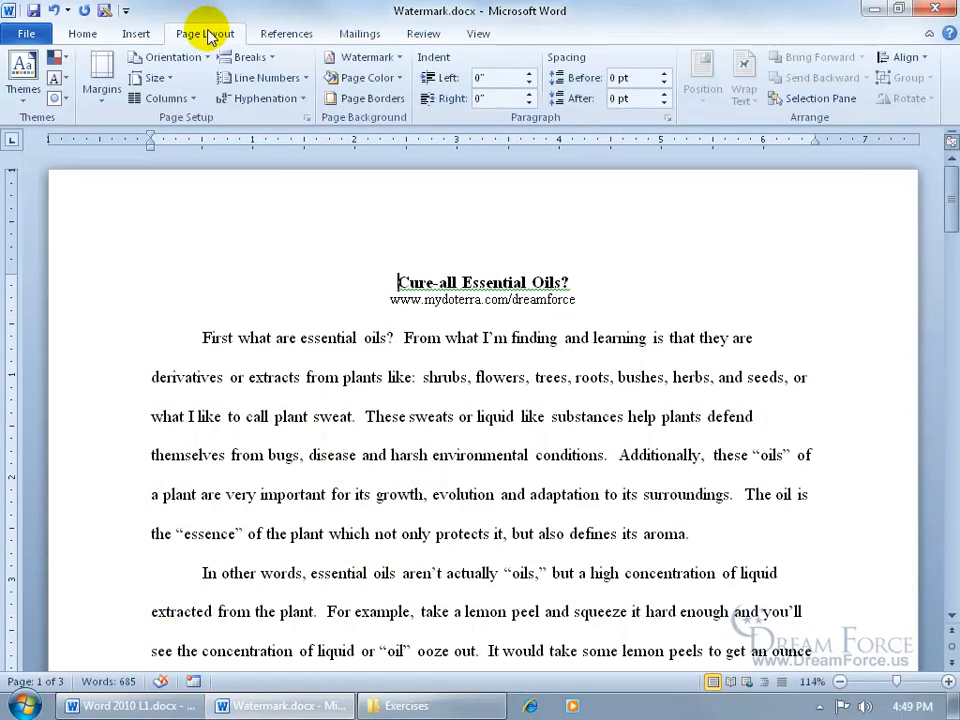
pyautogui.moveTo(362, 128)
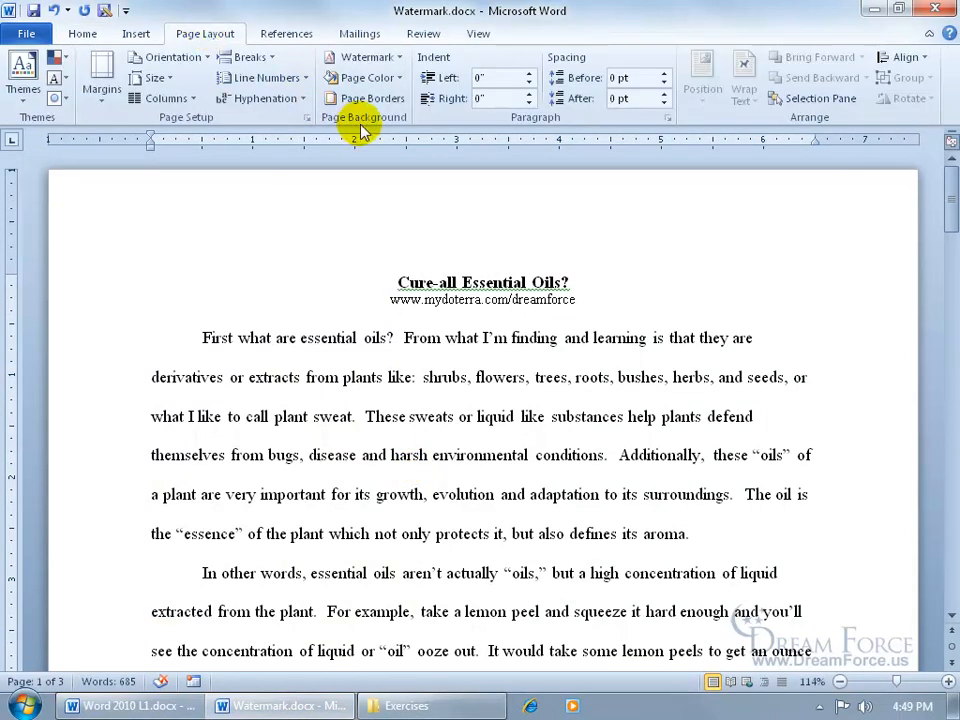
pyautogui.click(365, 57)
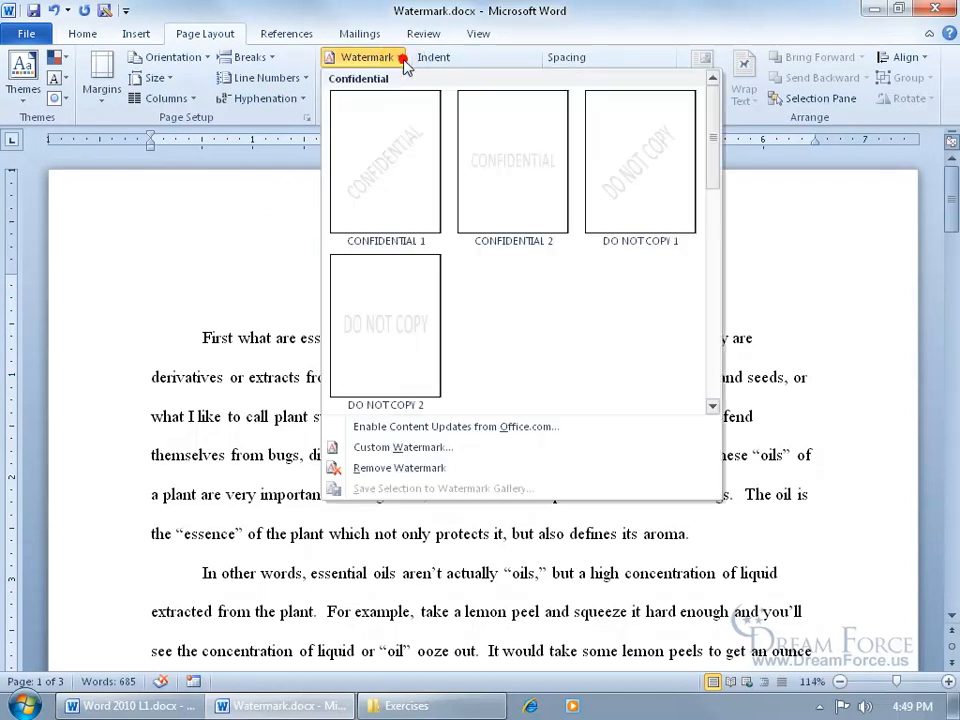
pyautogui.moveTo(432, 78)
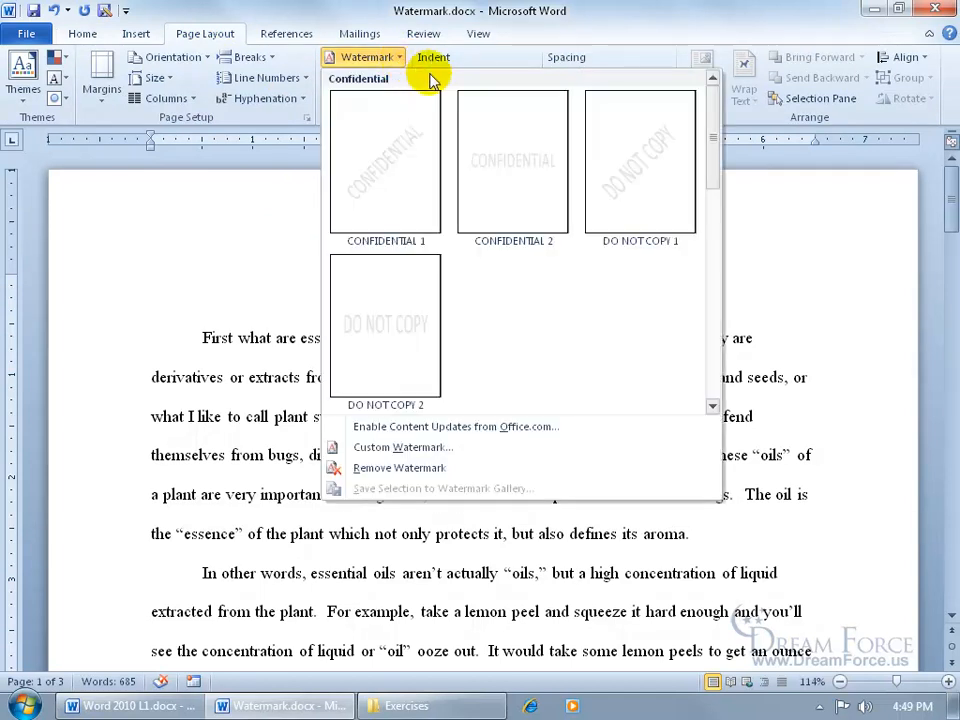
pyautogui.moveTo(385, 160)
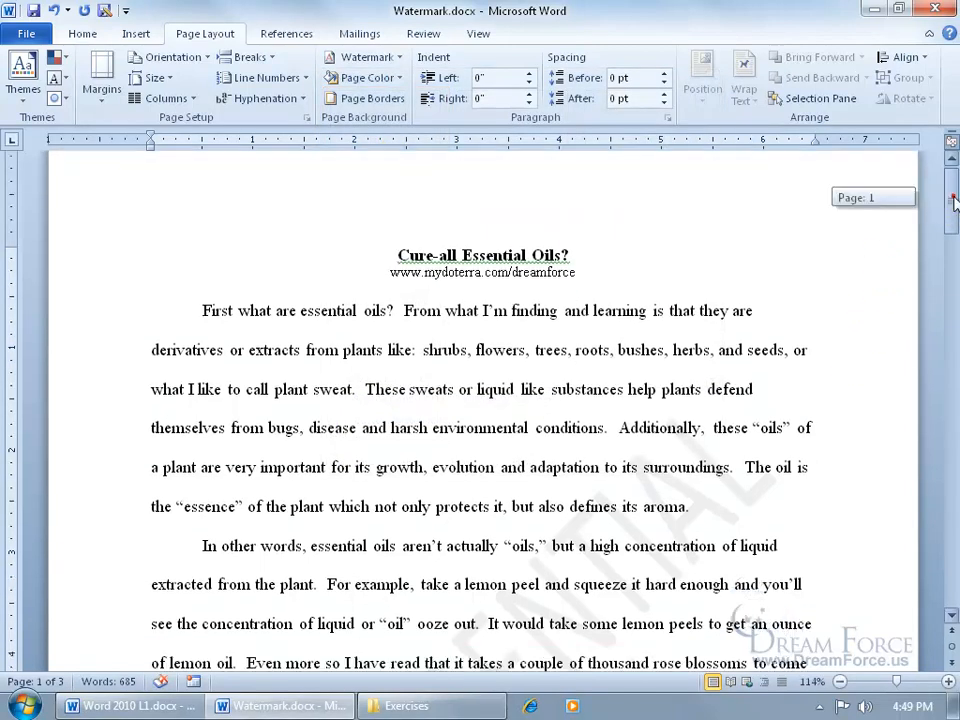
pyautogui.scroll(-3)
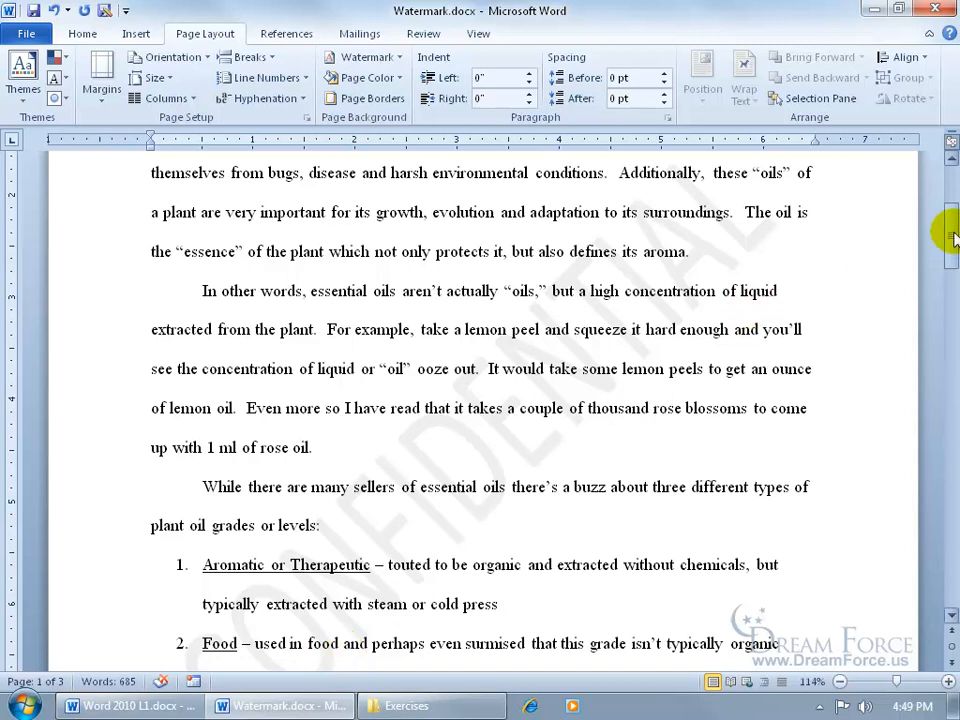
pyautogui.scroll(-3)
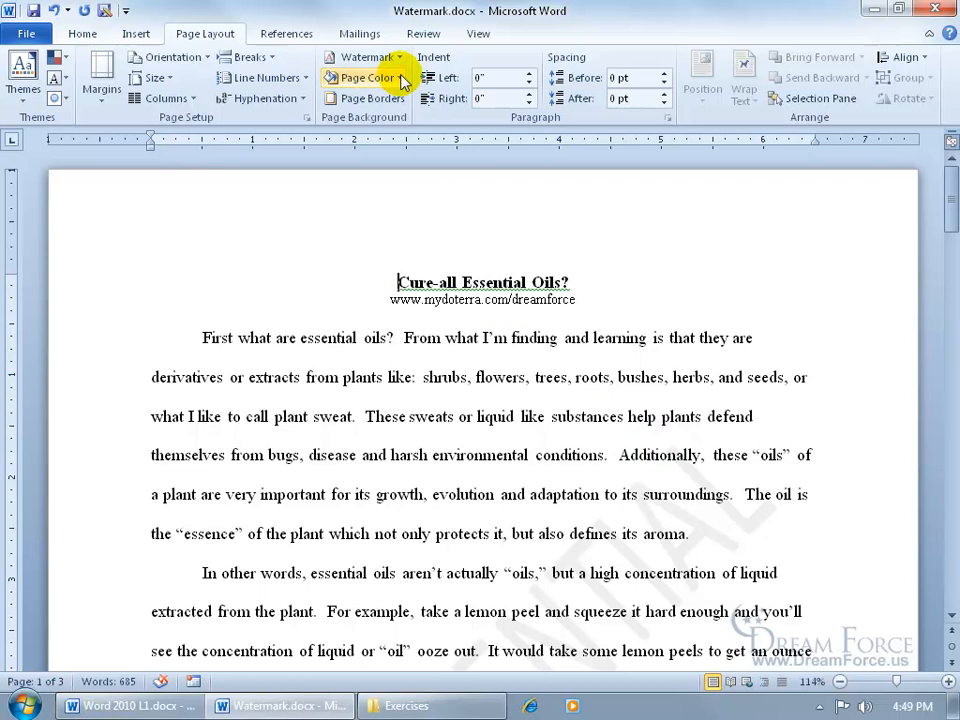
# - Remove the CONFIDENTIAL watermark and reopen the watermark gallery
pyautogui.click(365, 57)
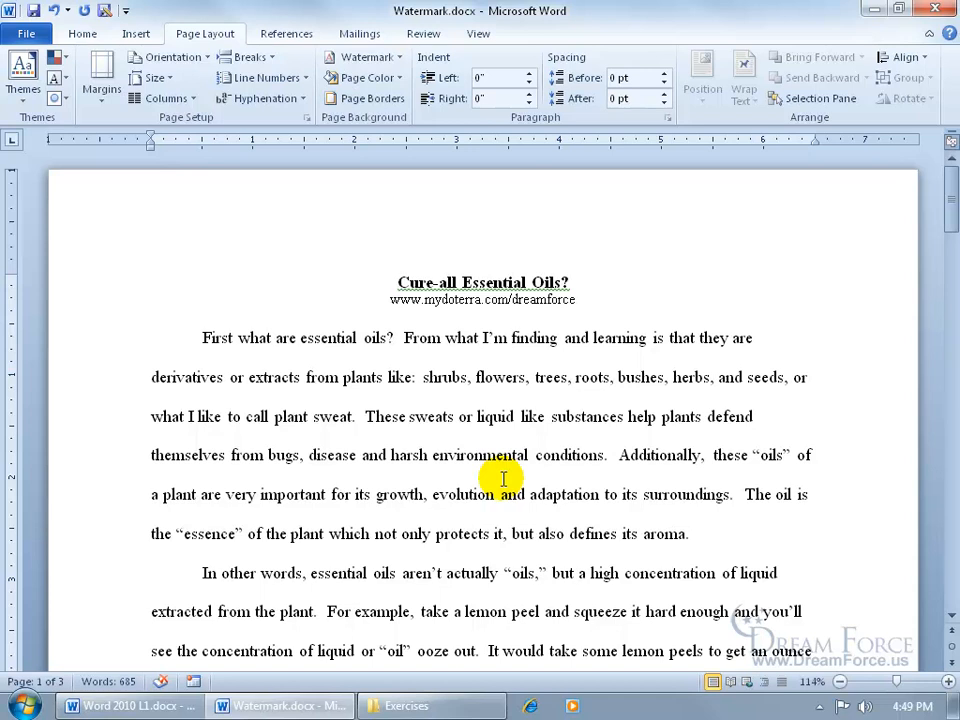
pyautogui.moveTo(541, 434)
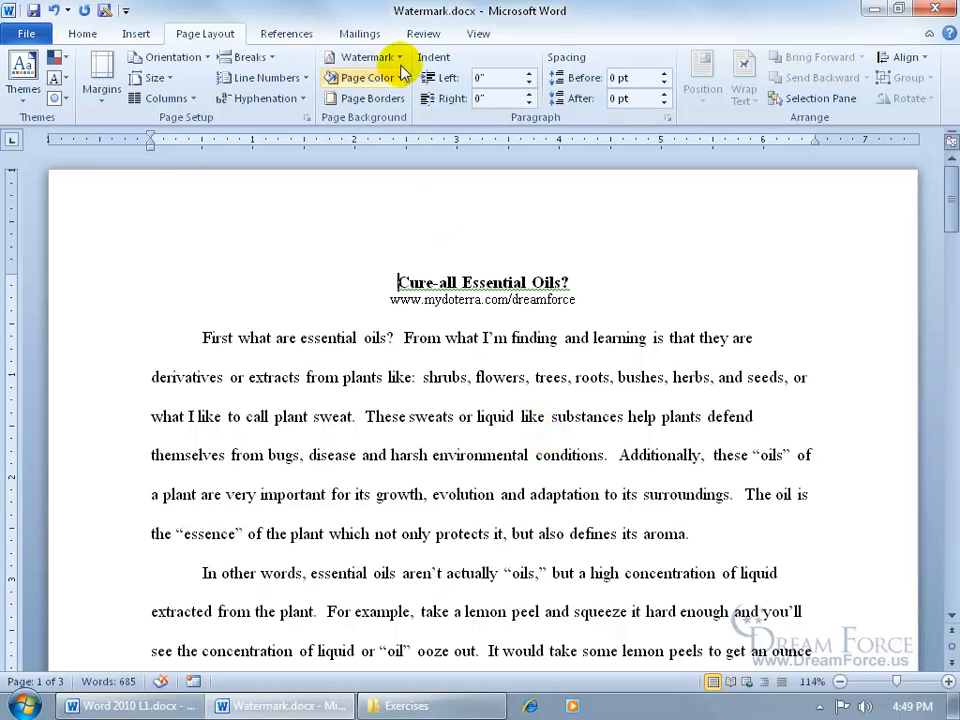
pyautogui.click(365, 57)
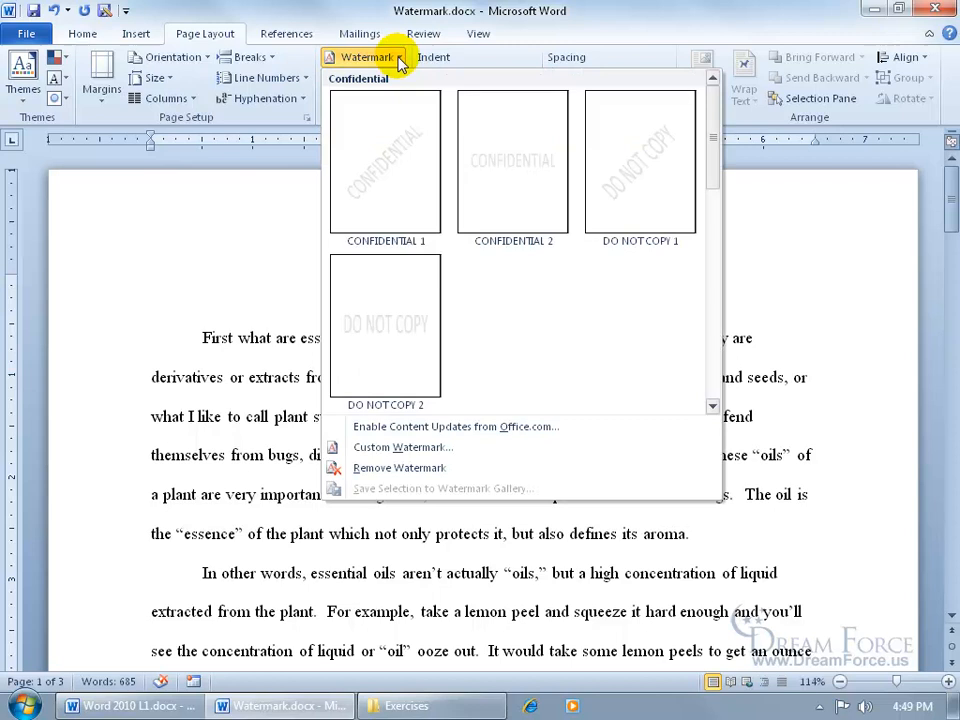
pyautogui.moveTo(410, 447)
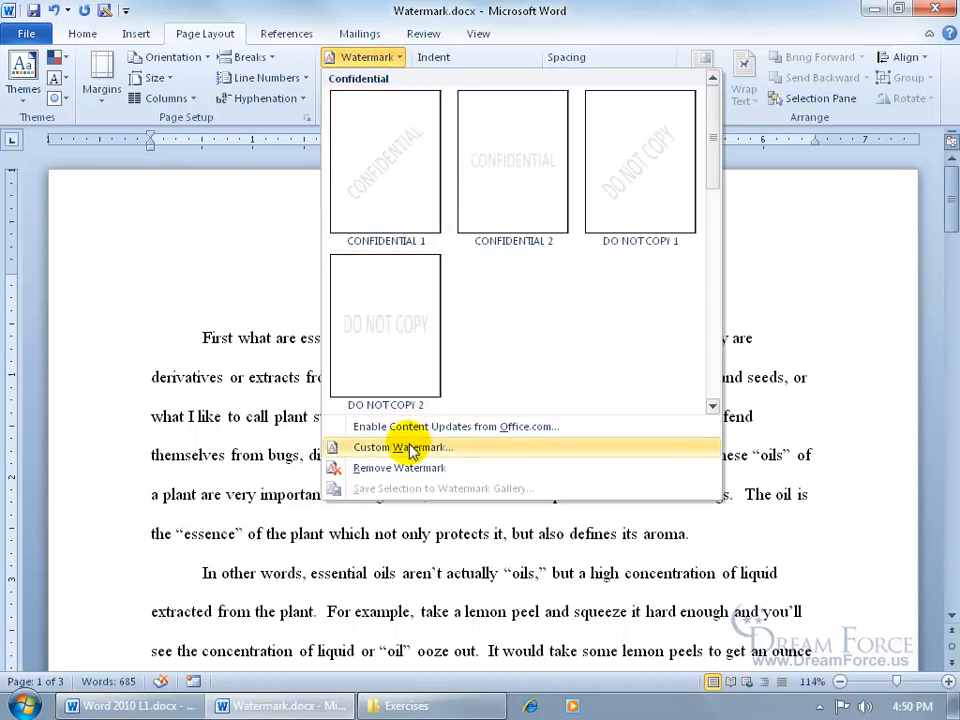
# - Choose a custom text watermark and replace DRAFT with the text Spiffy
pyautogui.click(404, 447)
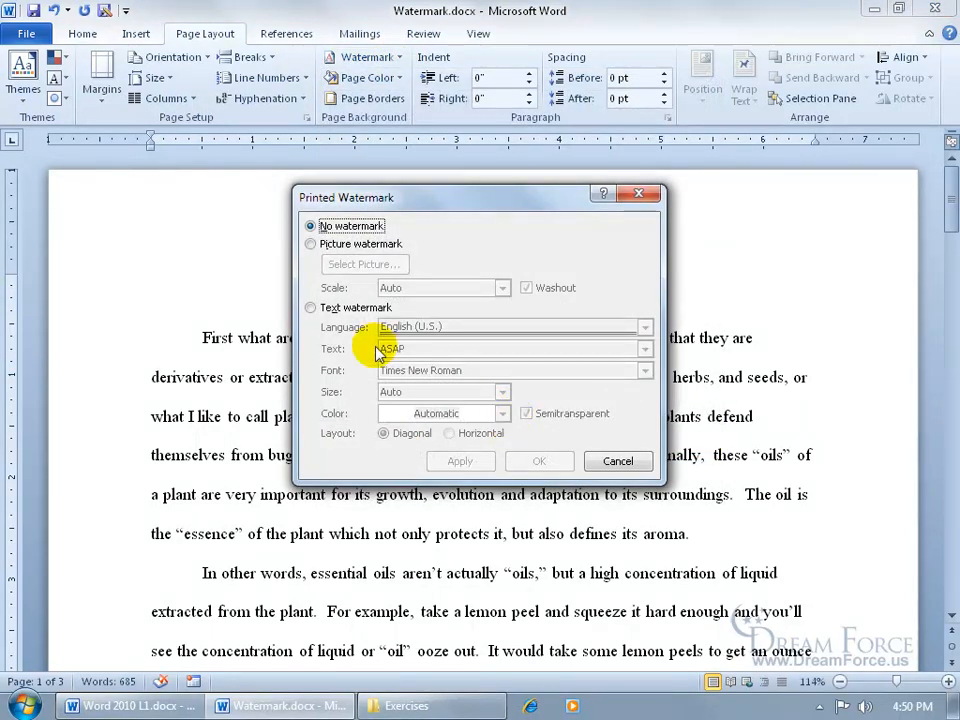
pyautogui.click(311, 307)
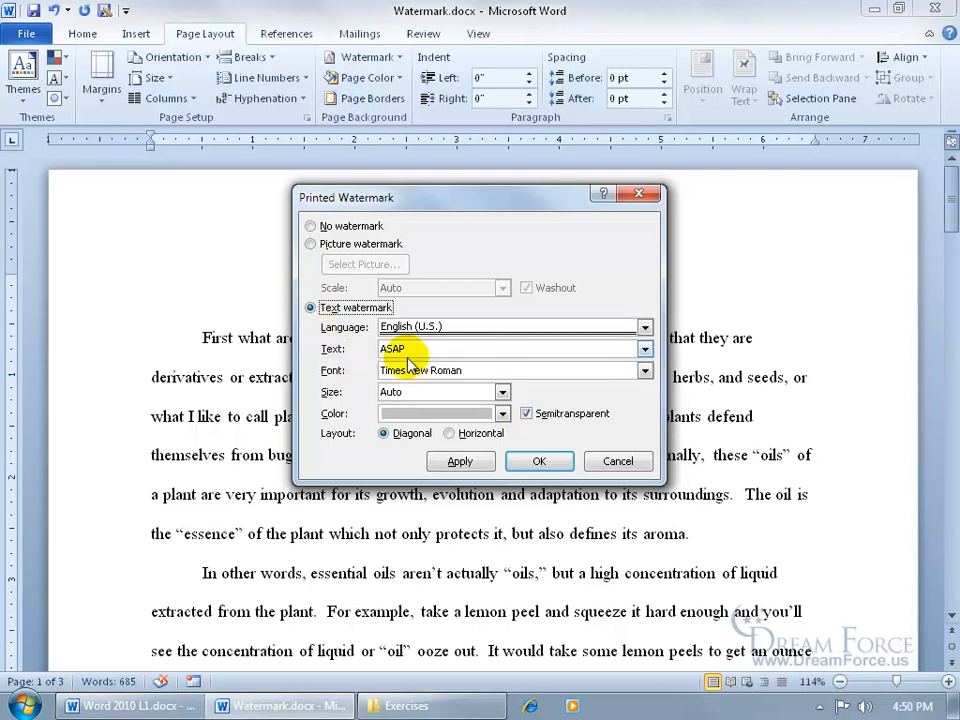
pyautogui.click(645, 348)
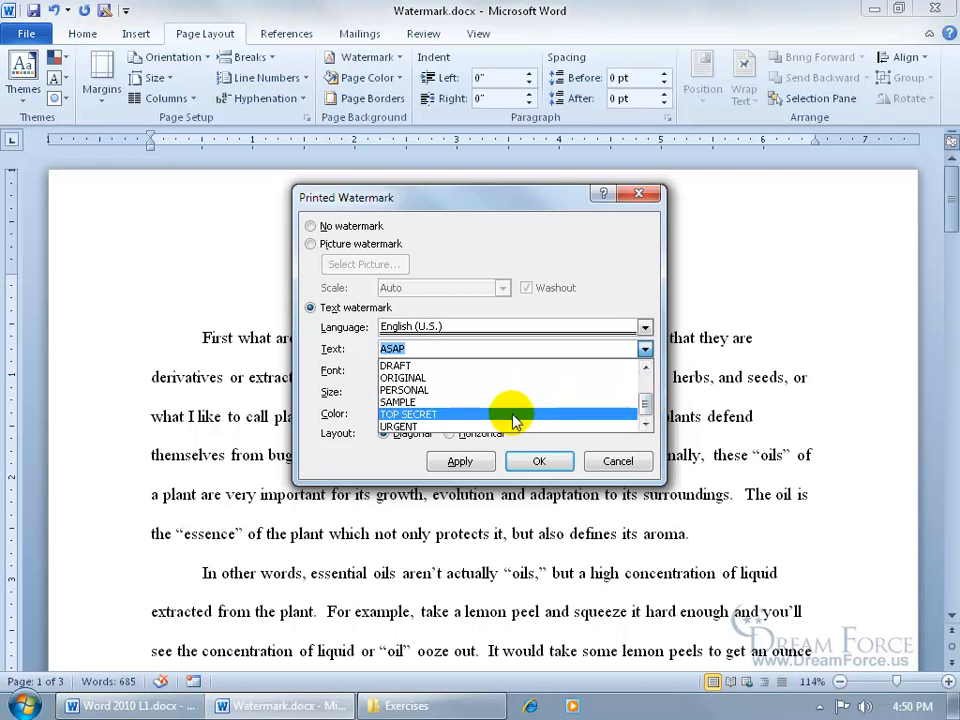
pyautogui.click(395, 364)
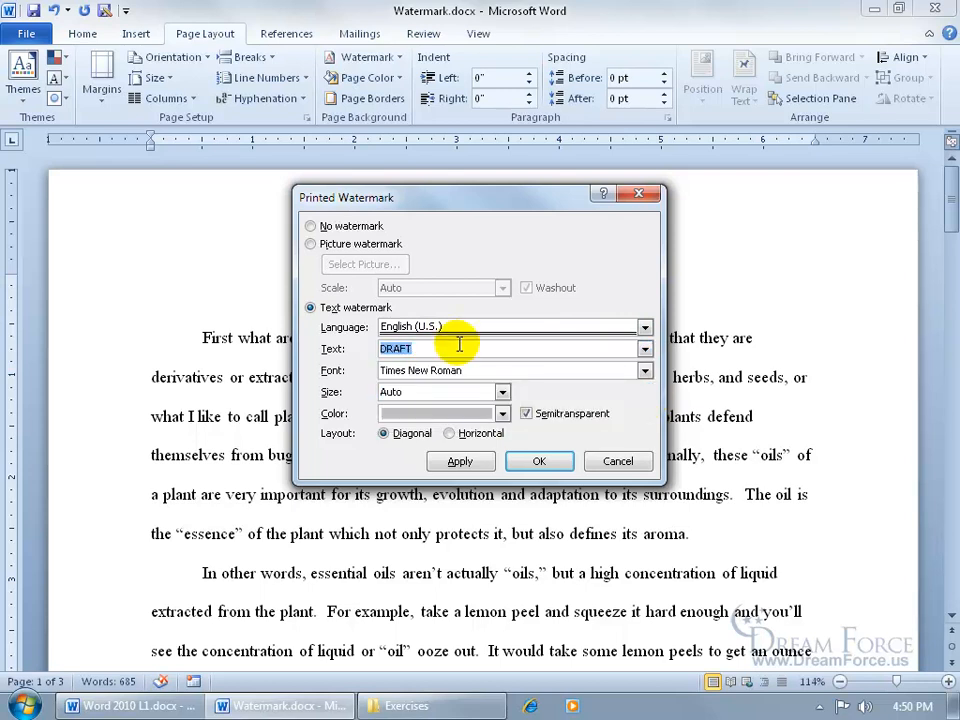
pyautogui.write('Spil')
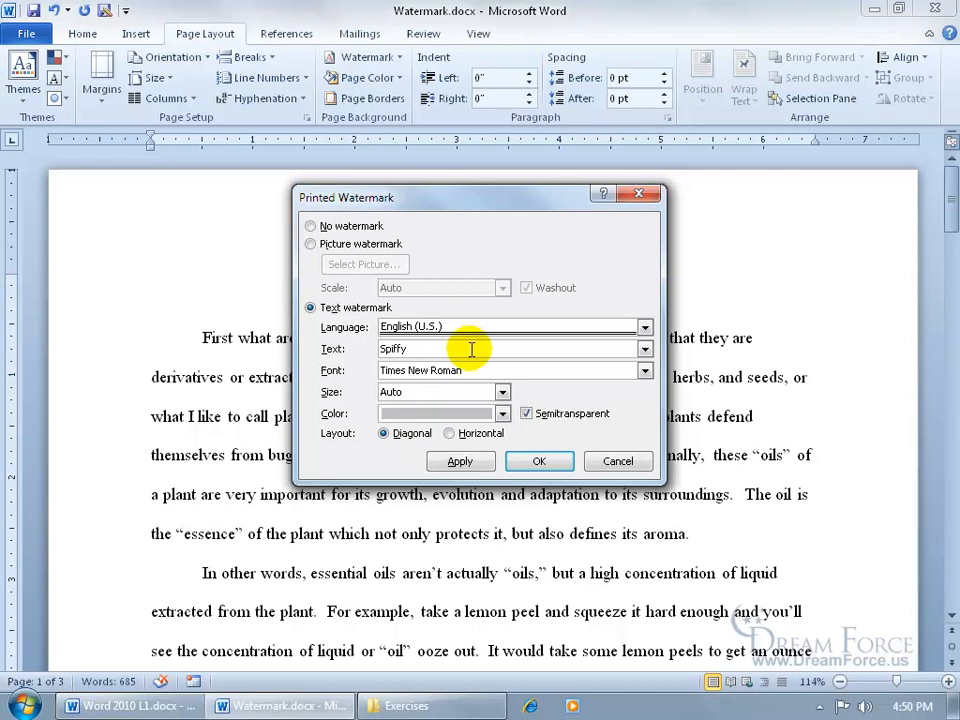
pyautogui.moveTo(500, 370)
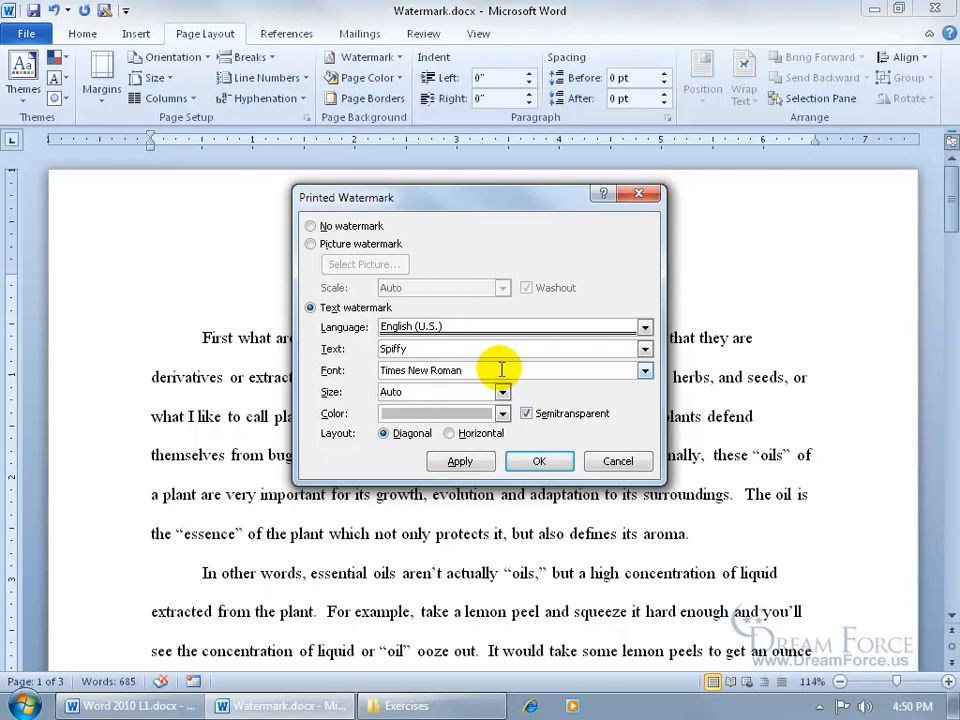
# - Check the size field and toggle the Semitransparent option for the Spiffy watermark
pyautogui.click(502, 391)
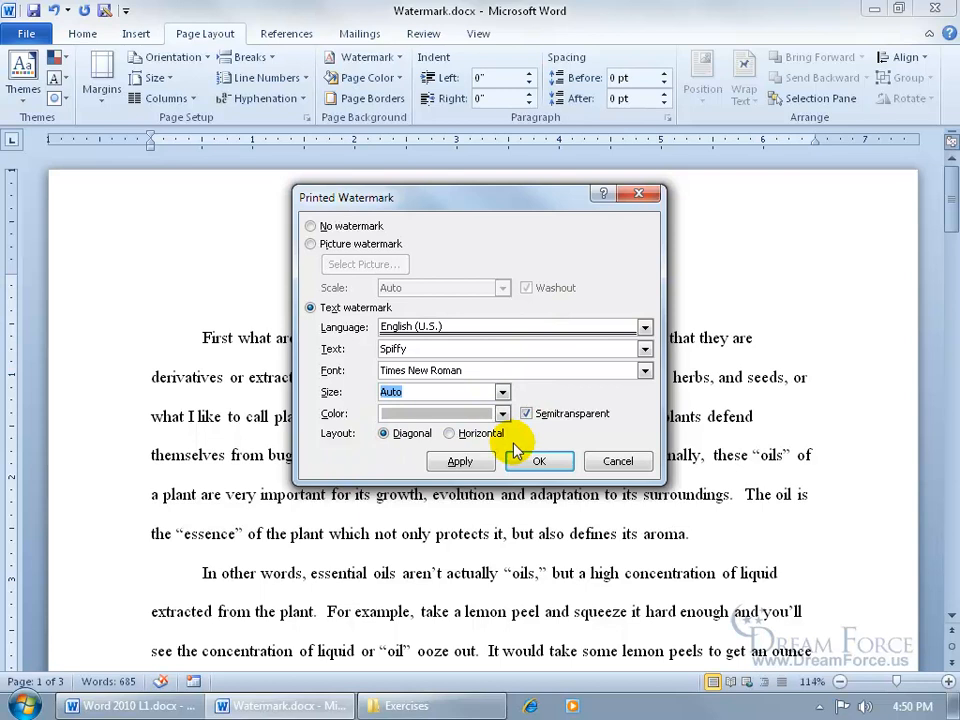
pyautogui.click(525, 413)
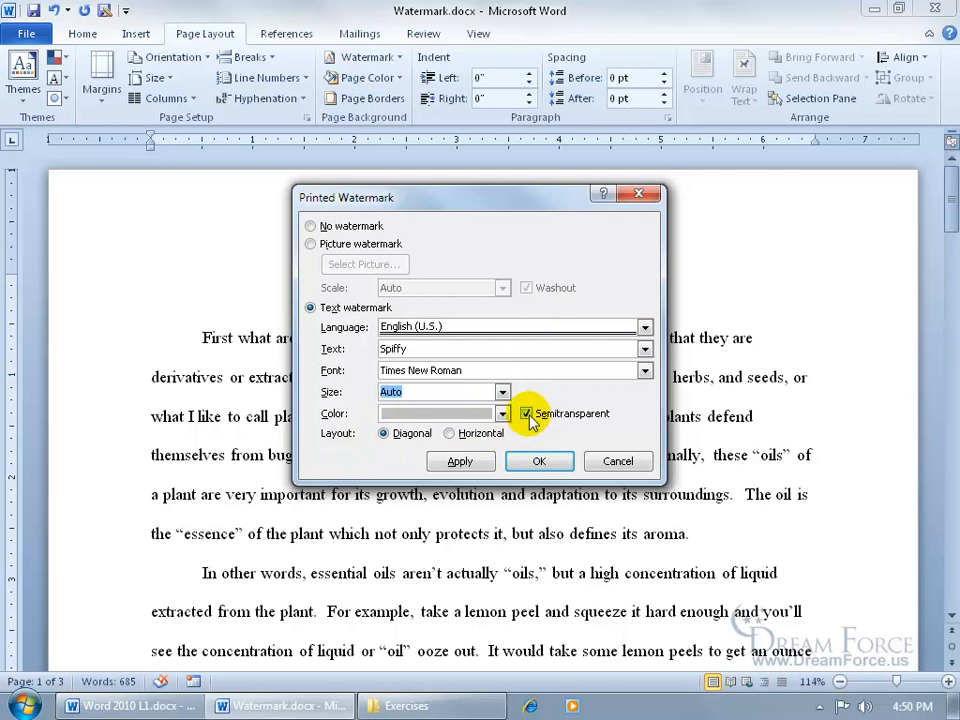
pyautogui.click(527, 413)
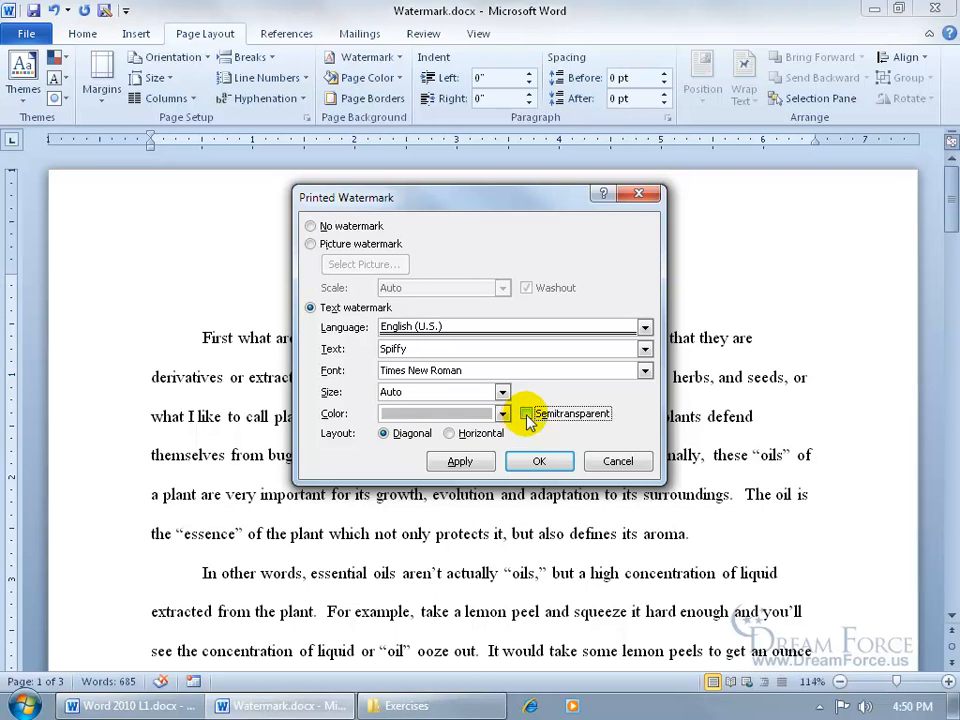
pyautogui.click(526, 413)
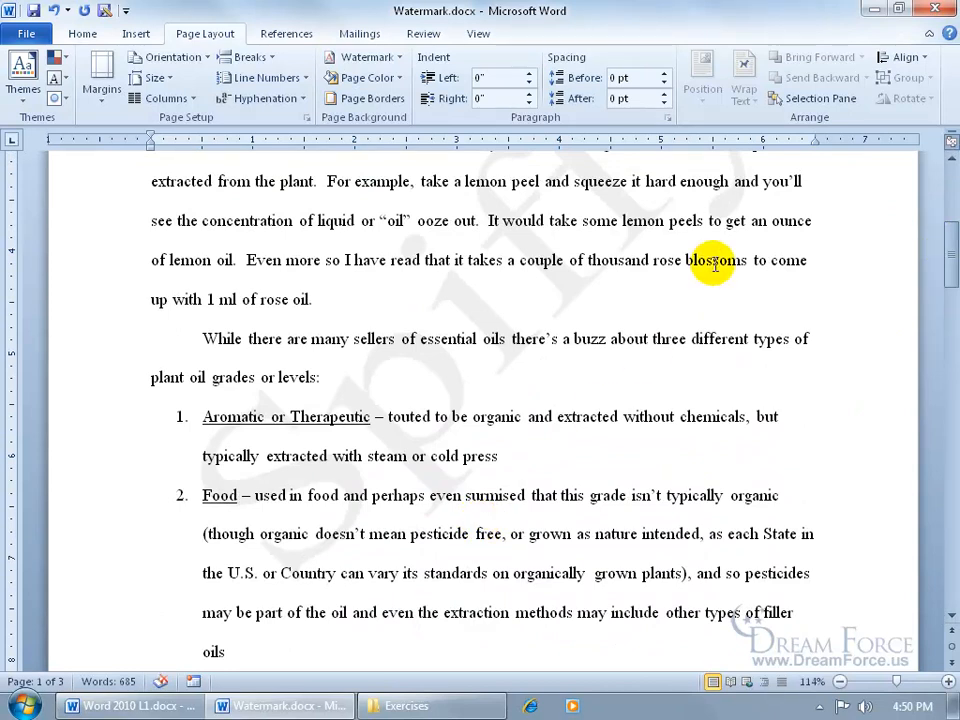
# - Switch the custom watermark to Picture watermark and browse for the image file
pyautogui.click(363, 57)
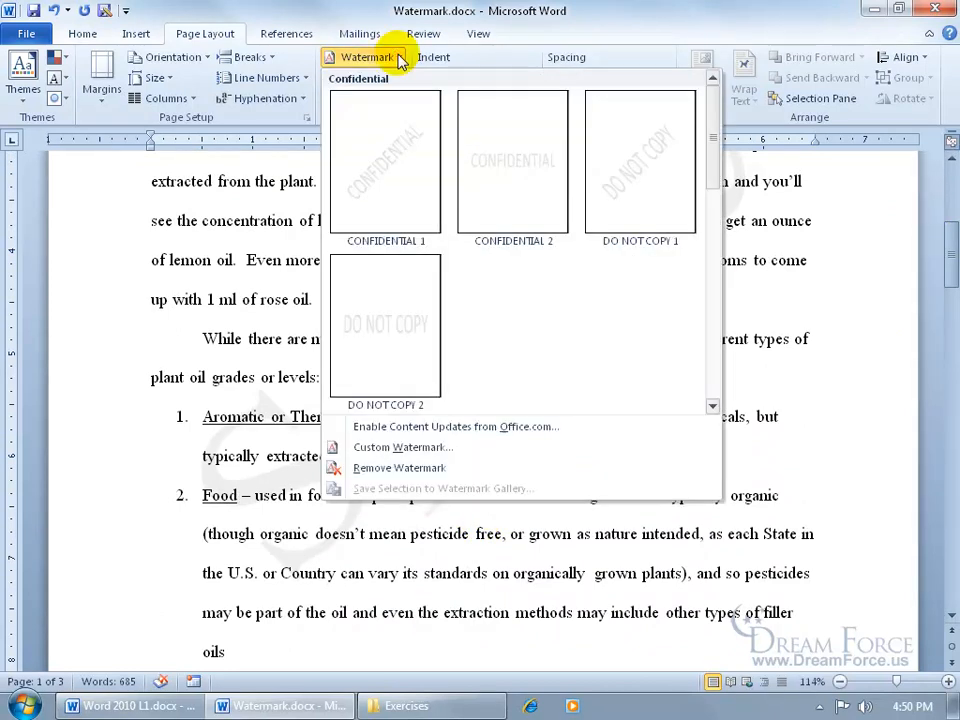
pyautogui.click(402, 447)
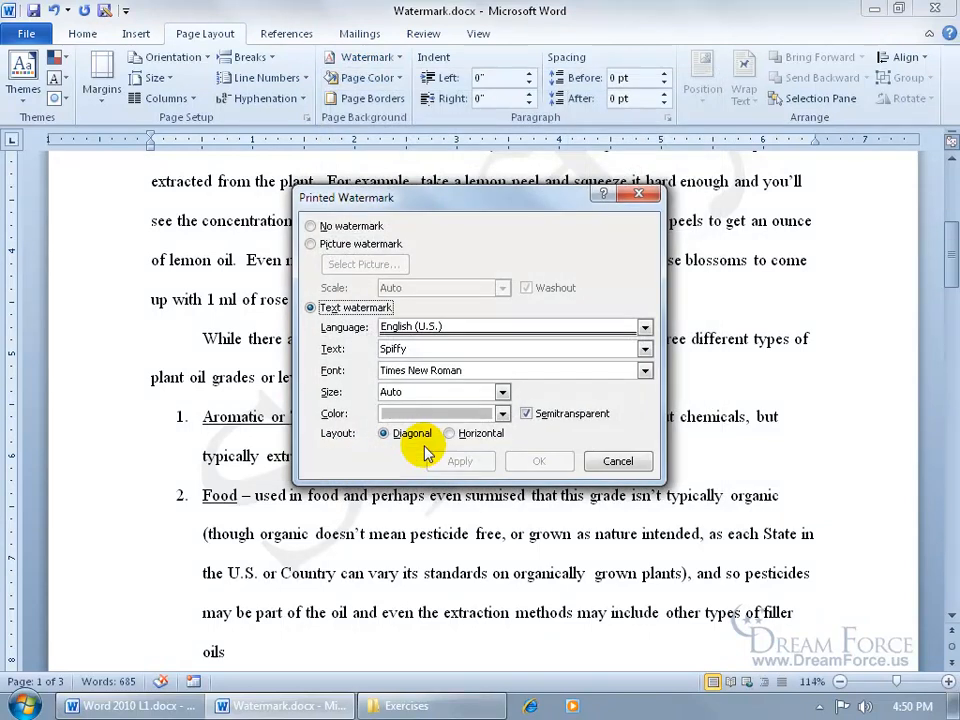
pyautogui.click(311, 244)
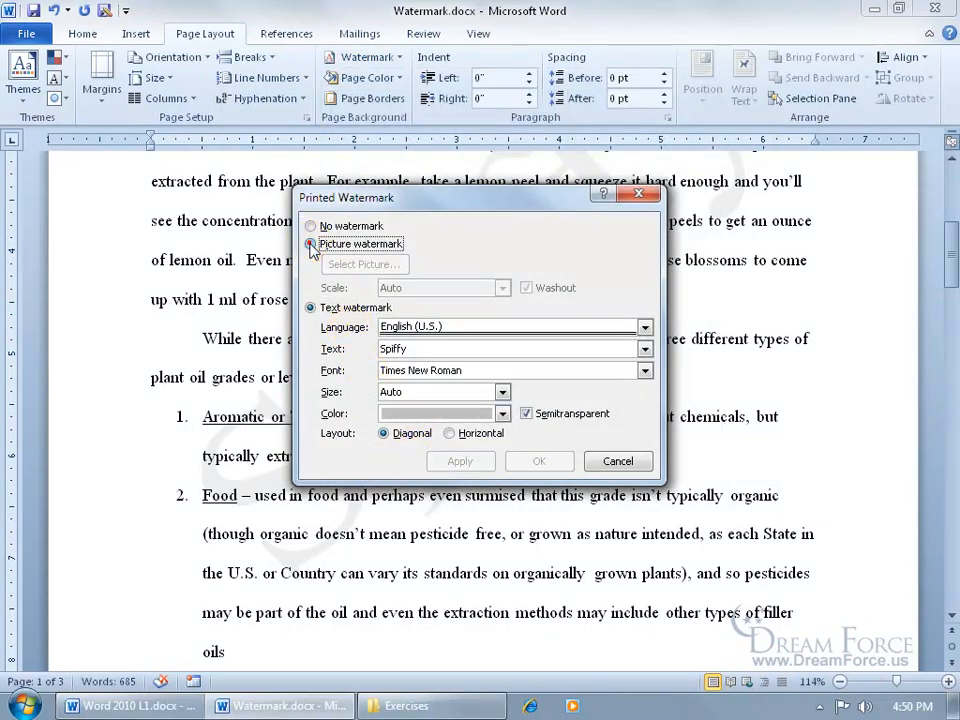
pyautogui.click(311, 244)
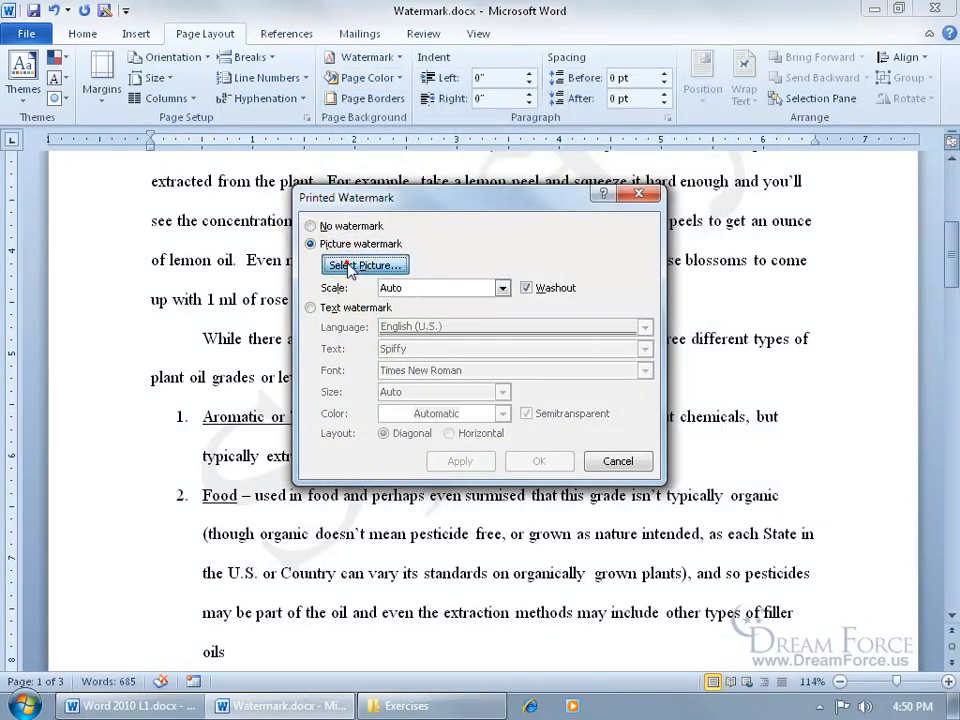
pyautogui.click(364, 264)
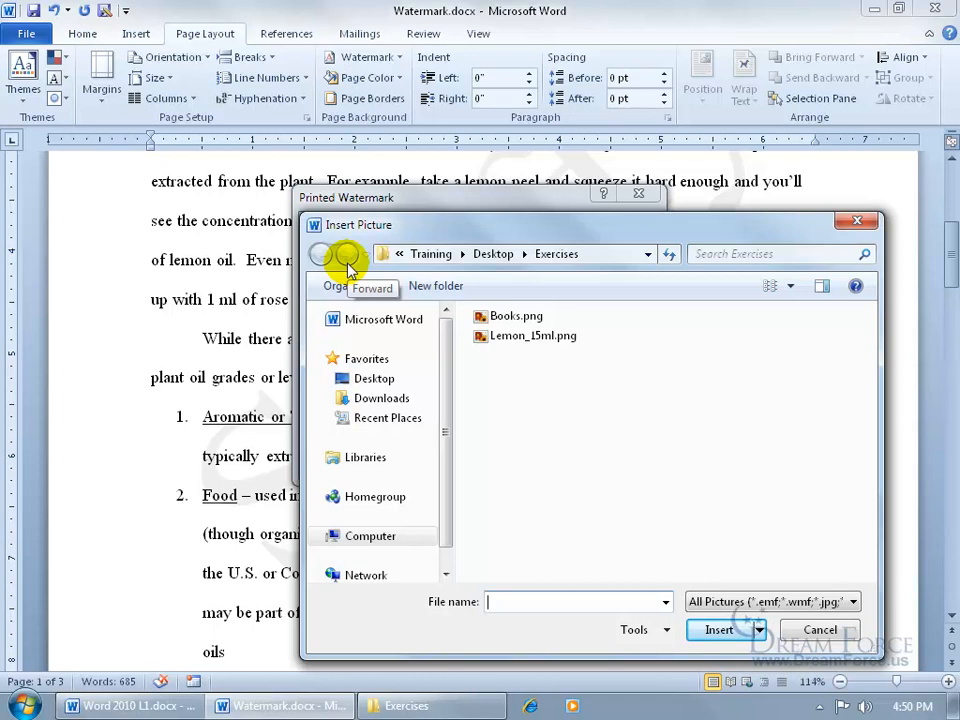
pyautogui.moveTo(548, 283)
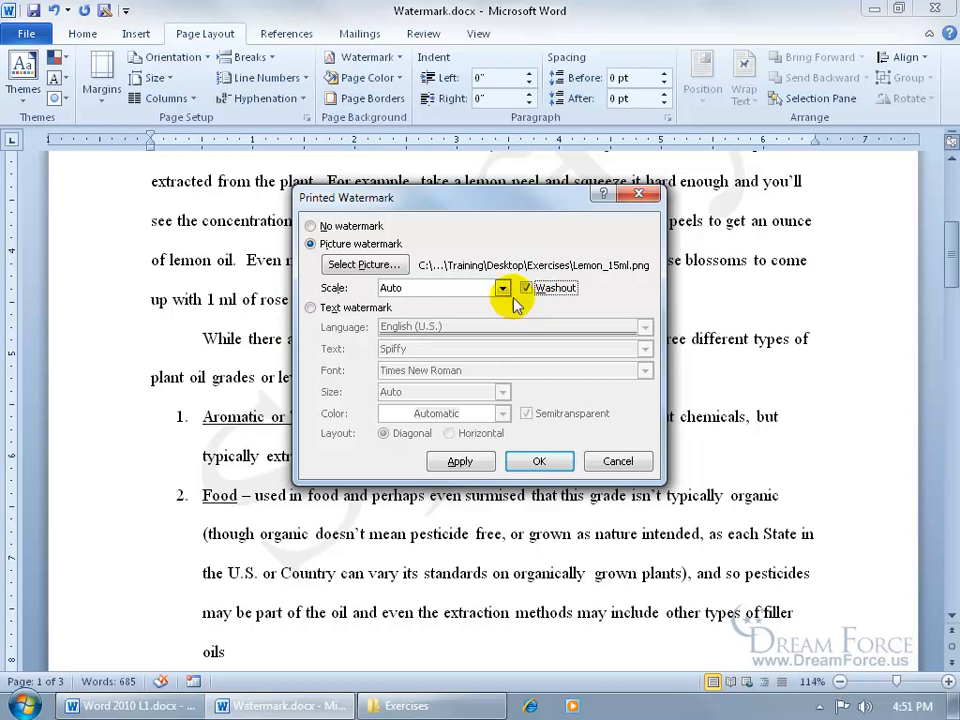
# - Apply the lemon bottle picture watermark with Scale left on Auto
pyautogui.click(502, 288)
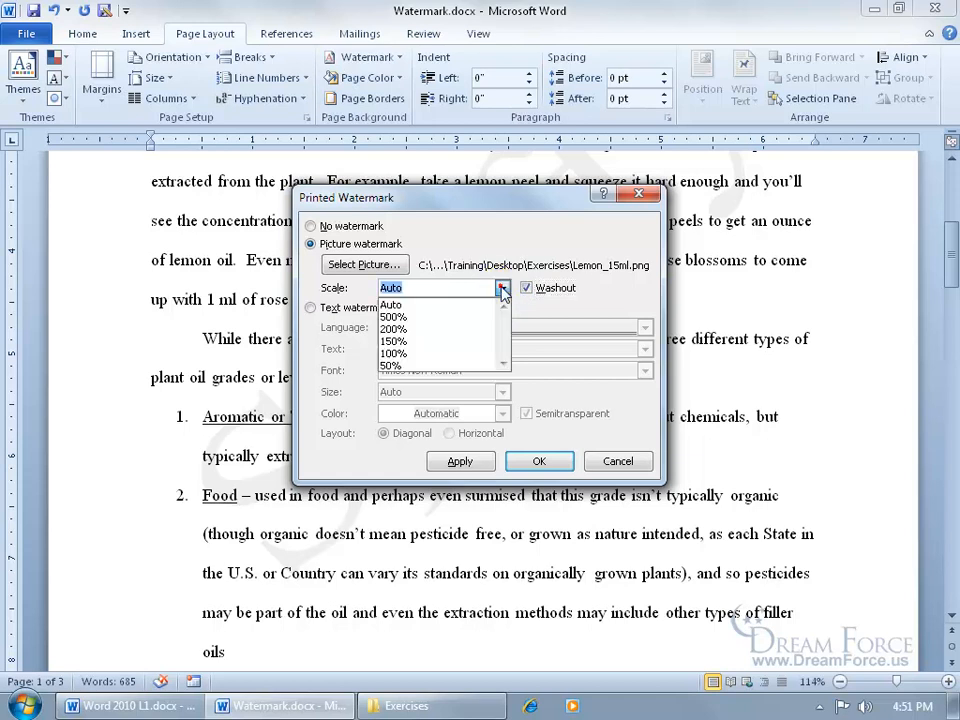
pyautogui.click(503, 288)
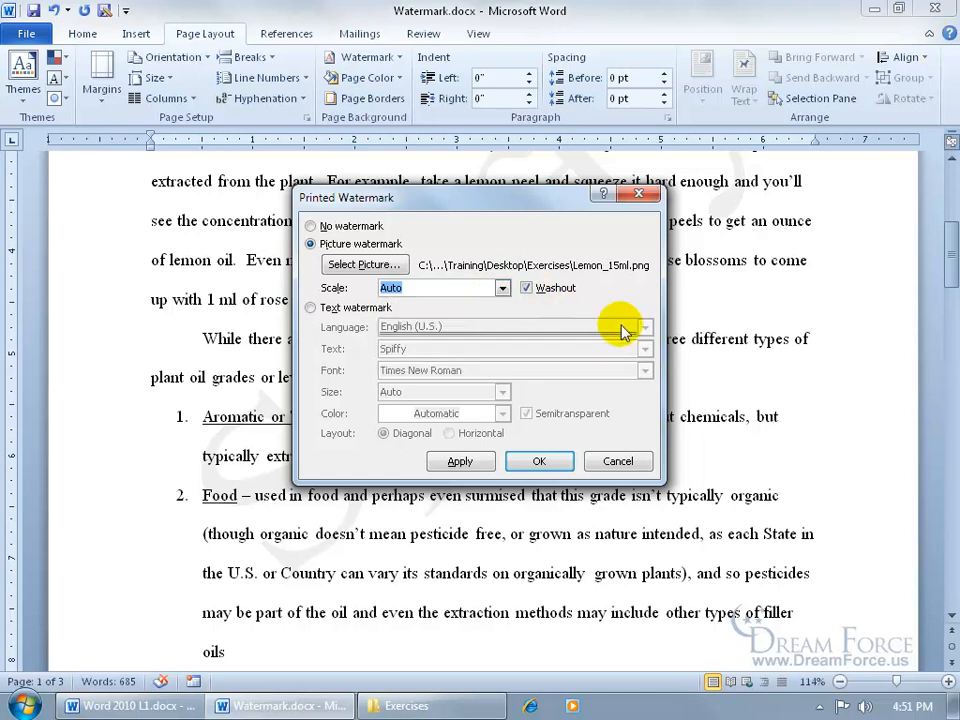
pyautogui.click(460, 461)
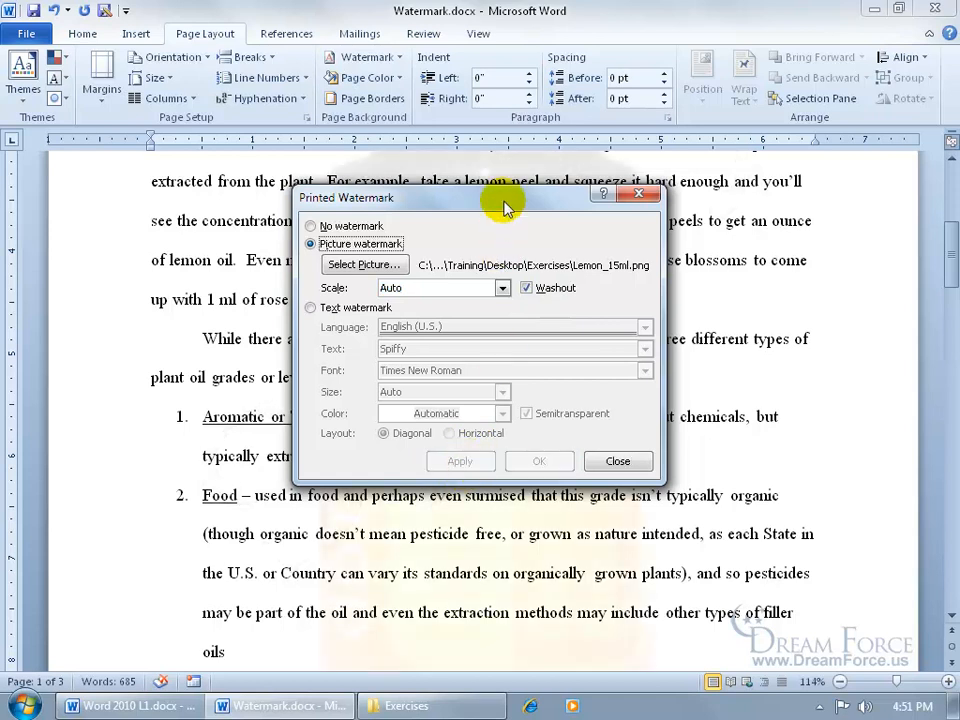
# - Move the dialog aside and apply the bottle watermark at 100% scale
pyautogui.moveTo(505, 197); pyautogui.dragTo(770, 460)
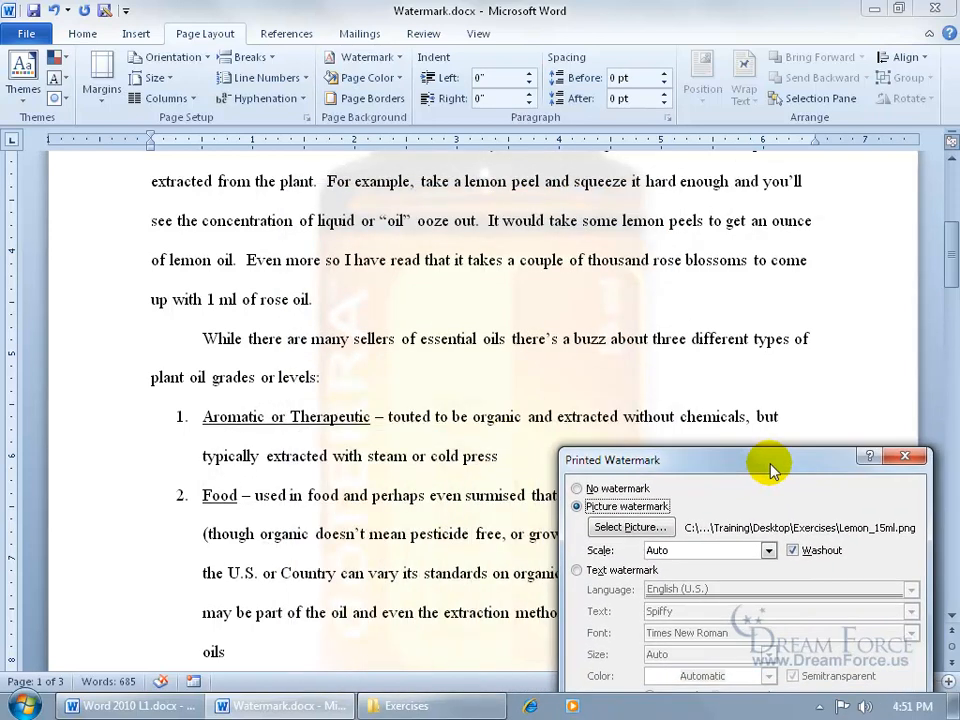
pyautogui.moveTo(640, 290)
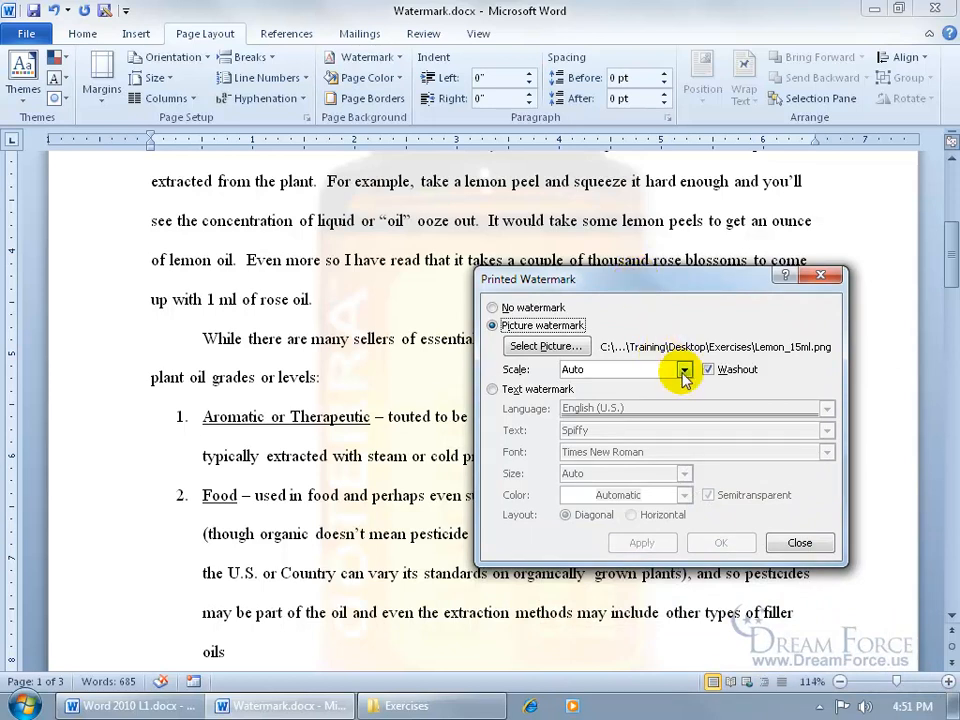
pyautogui.click(684, 369)
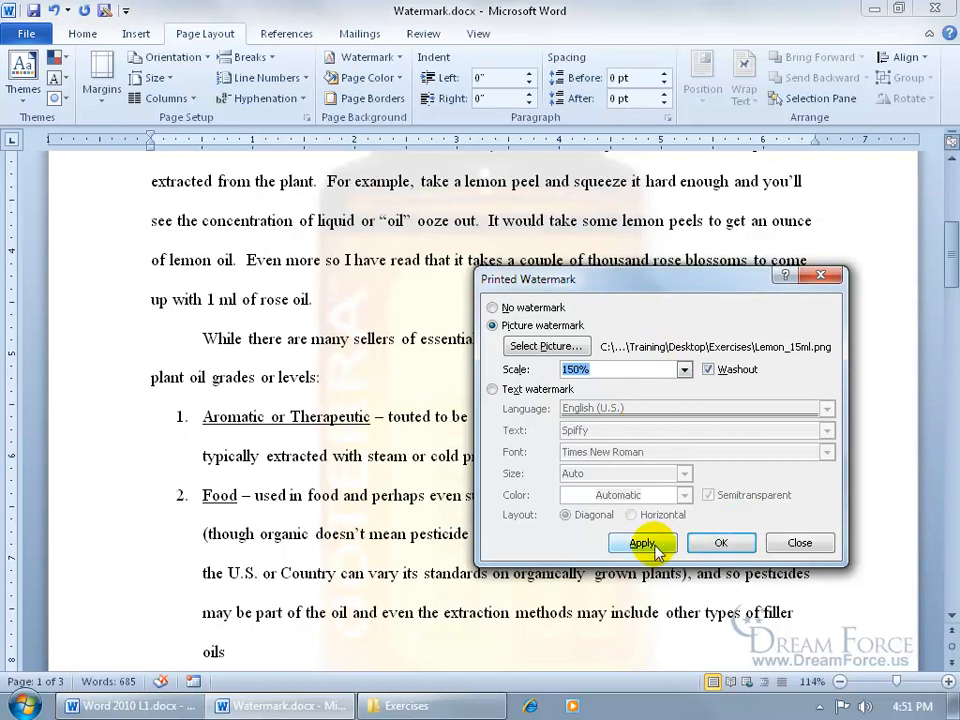
pyautogui.click(642, 543)
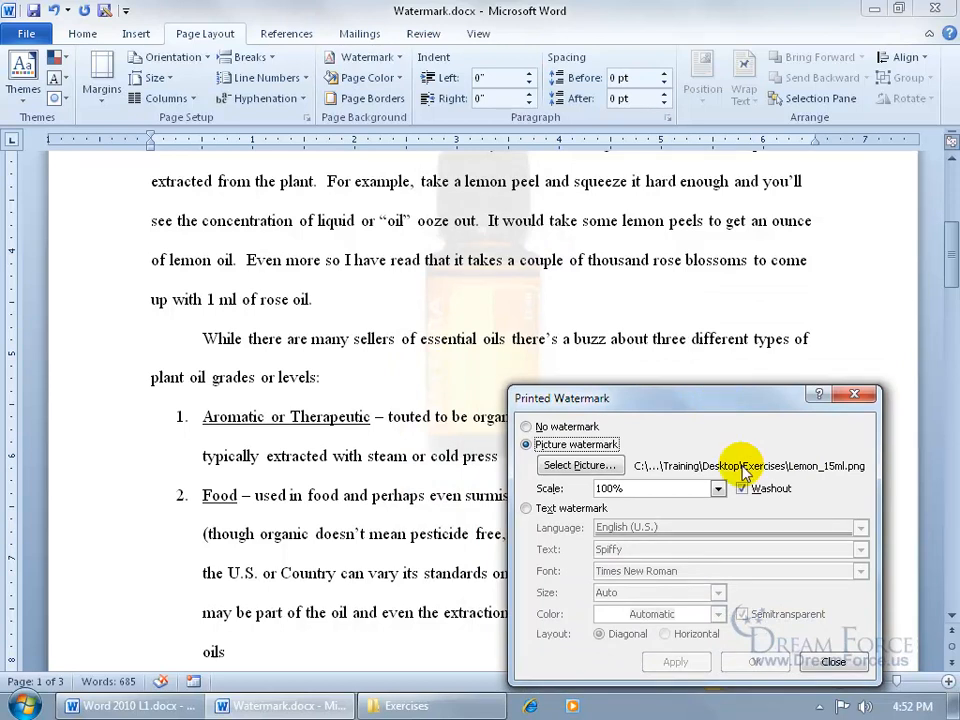
# - Preview the picture without Washout, re-enable Washout, apply, and close the dialog
pyautogui.click(676, 662)
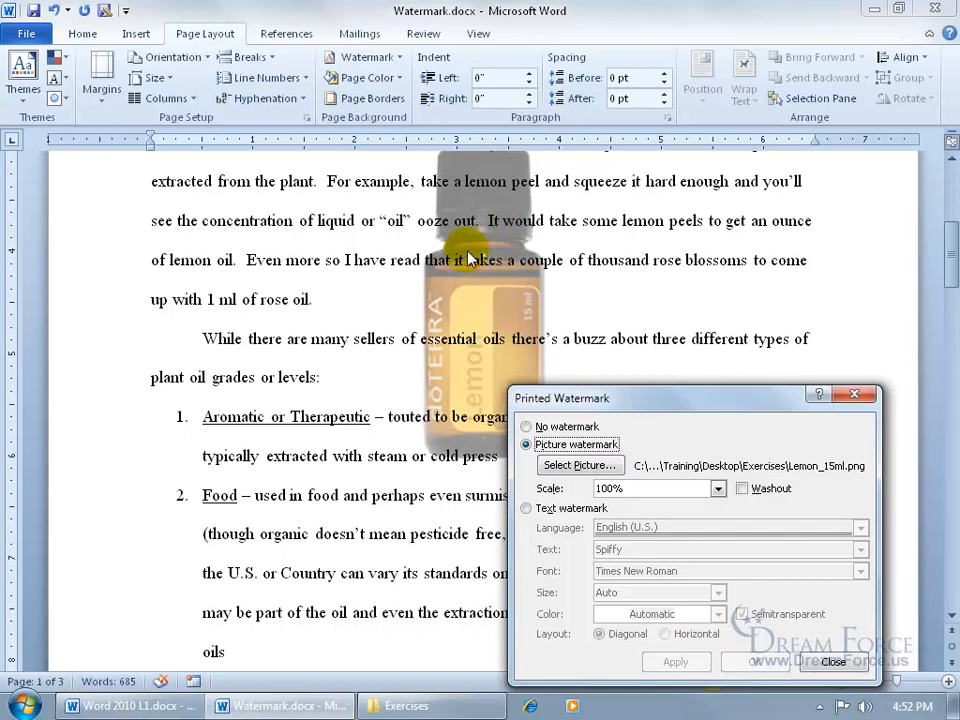
pyautogui.moveTo(476, 277)
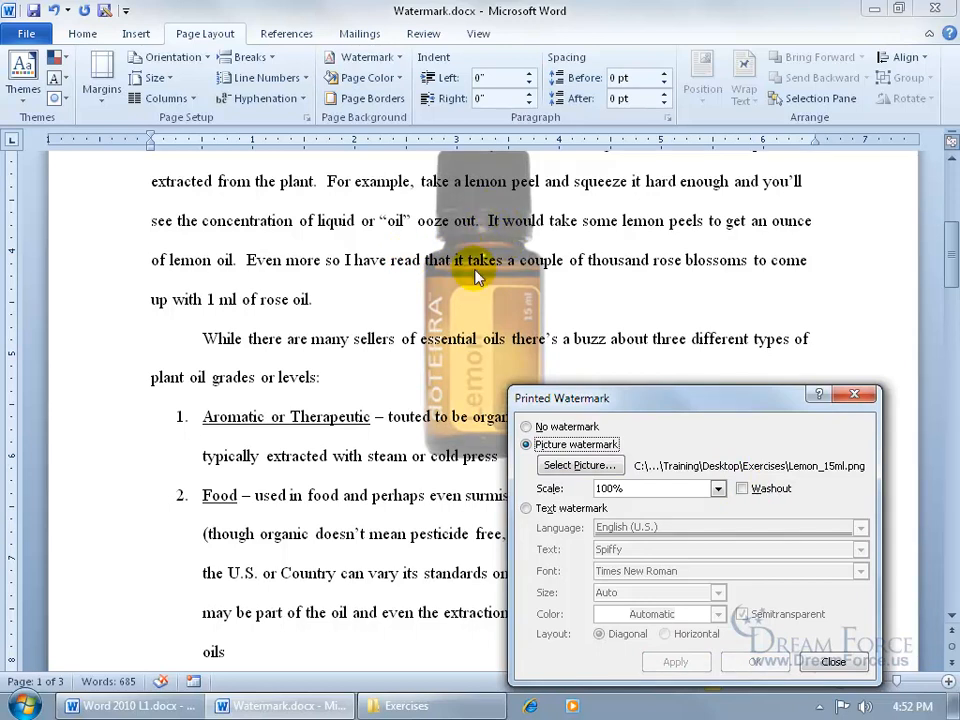
pyautogui.click(743, 488)
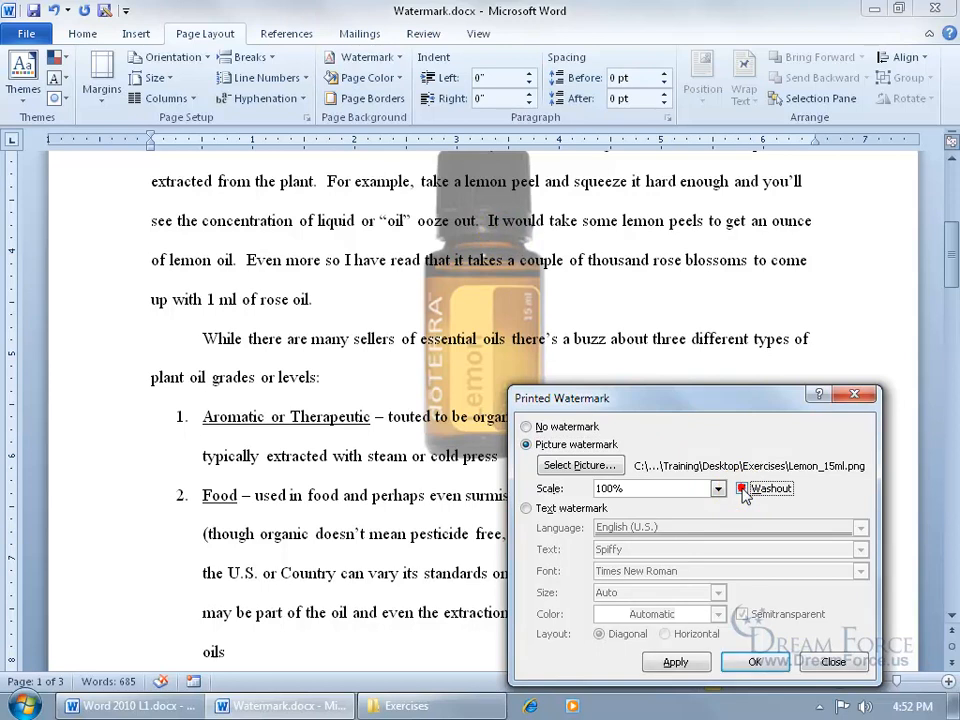
pyautogui.click(742, 488)
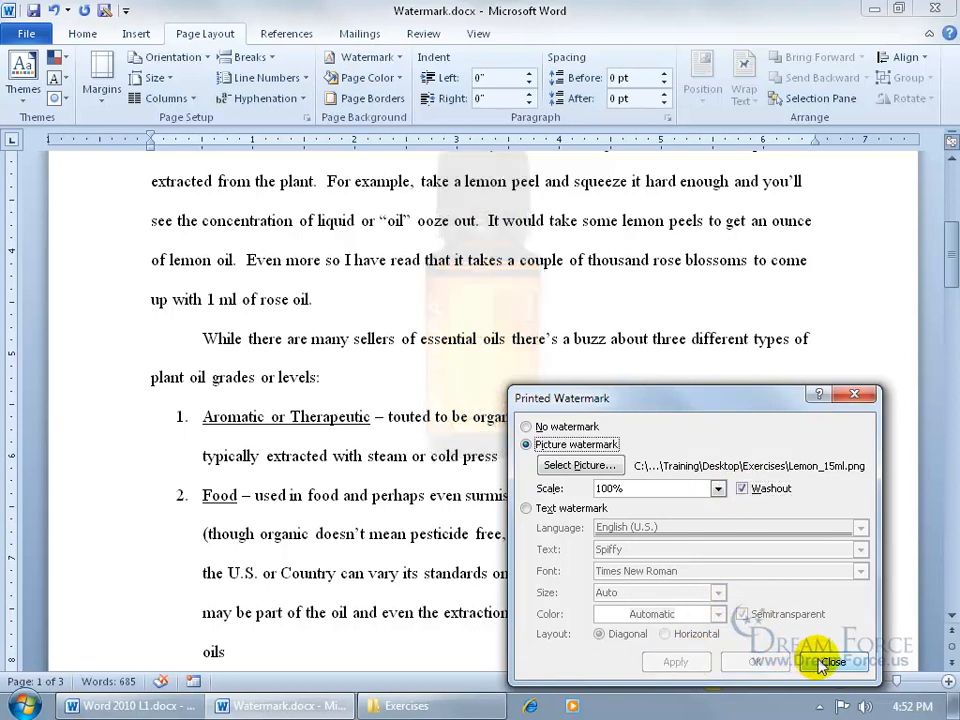
pyautogui.click(832, 662)
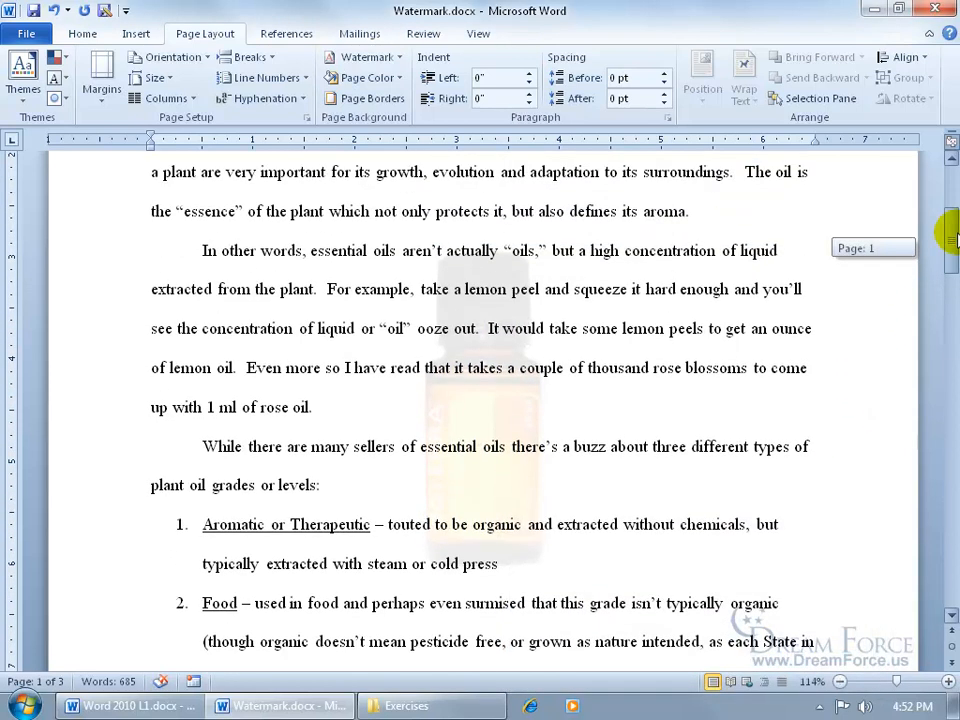
# - Scroll to page 3 to check the watermark, then open the Watermark dropdown
pyautogui.scroll(-3)
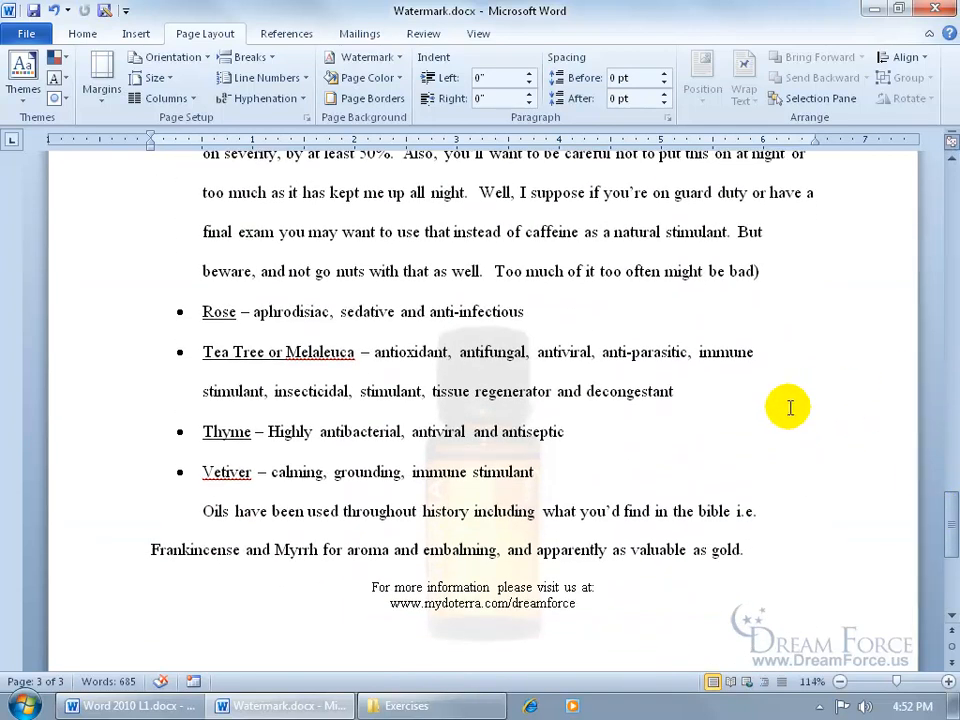
pyautogui.moveTo(753, 415)
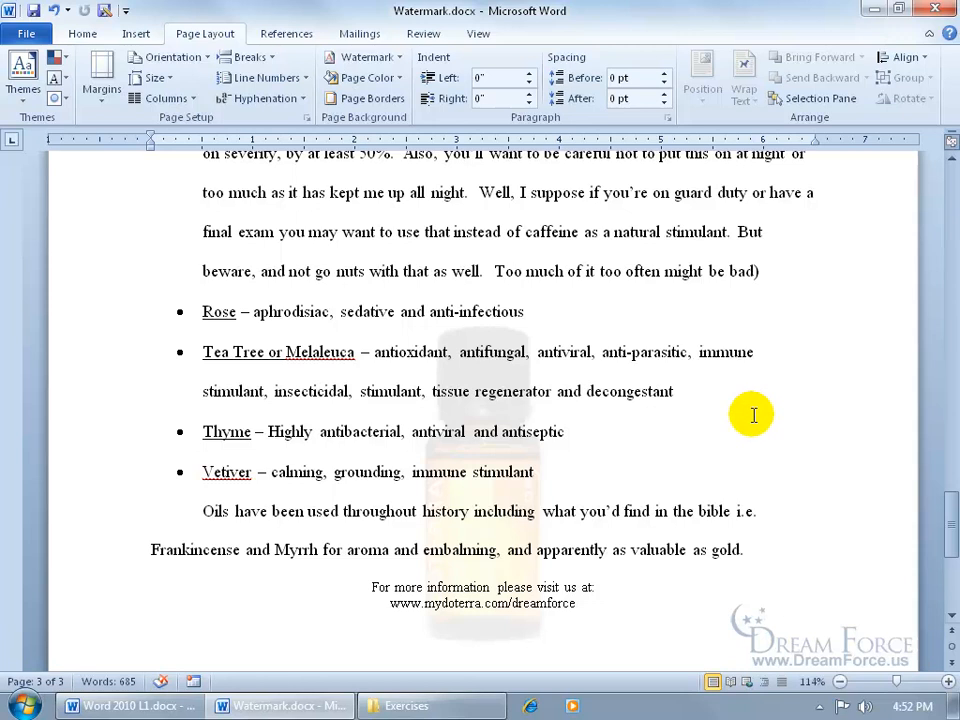
pyautogui.click(362, 57)
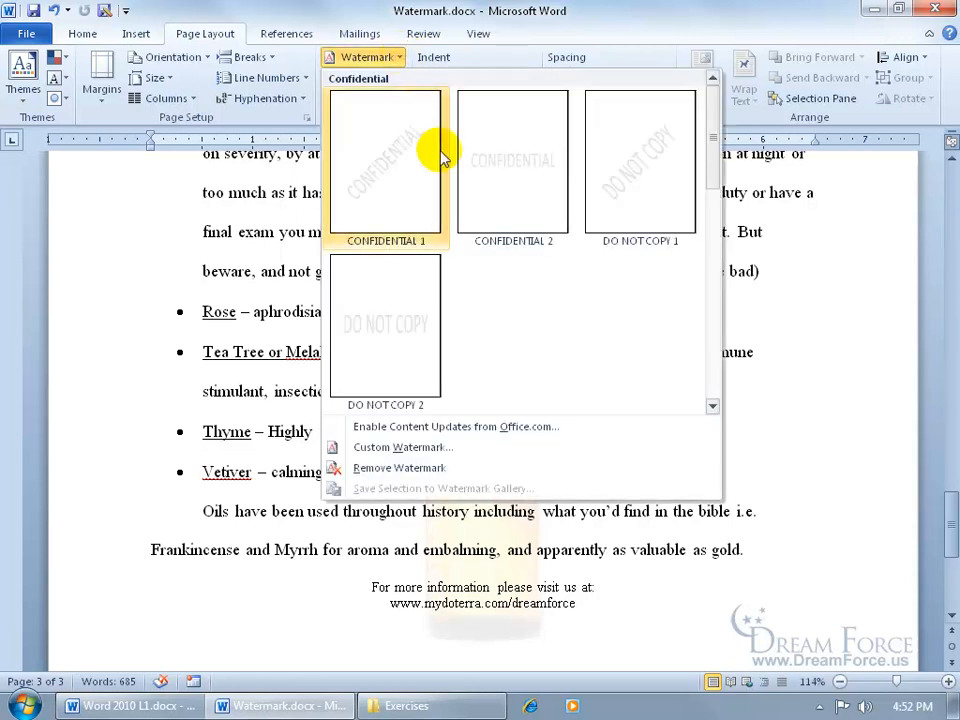